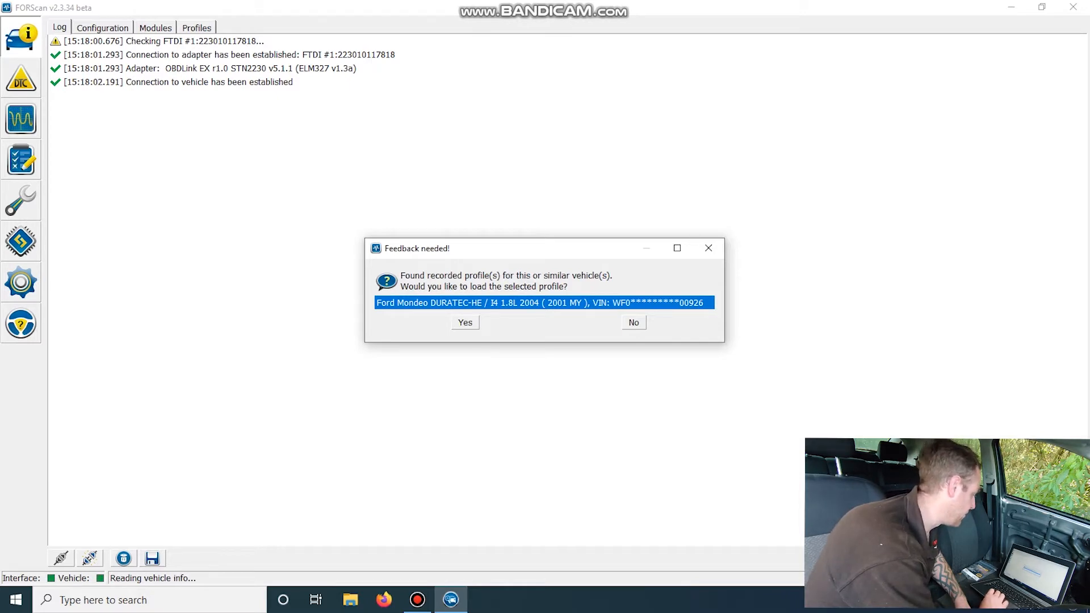
Load the saved Ford Mondeo profile so FORScan detects its modules
left_click(464, 322)
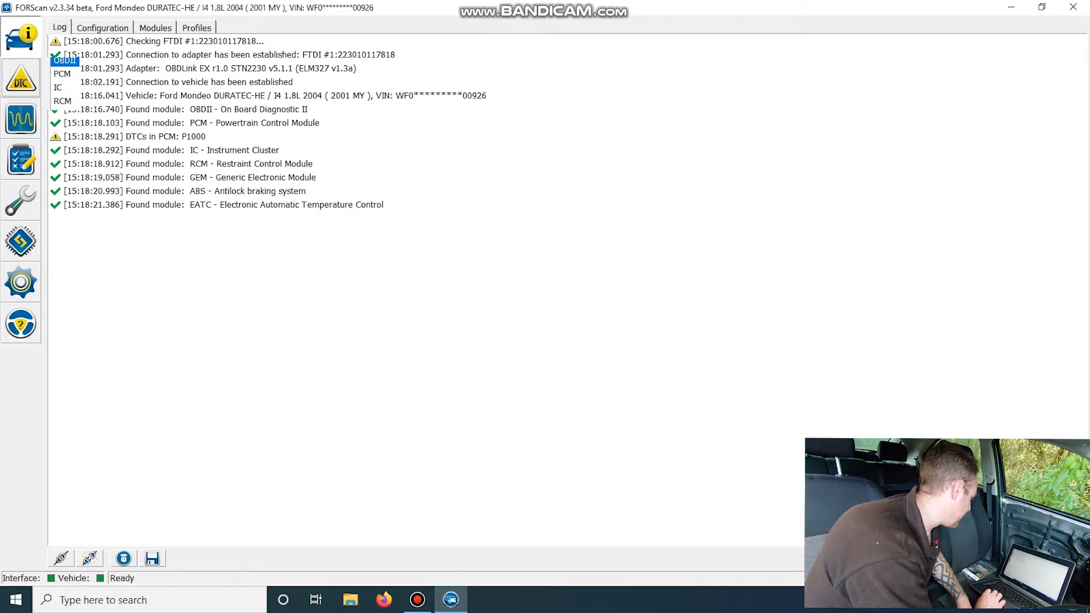
Check fault codes across modules including GEM and climate control, finding only PCM's P1000
left_click(21, 77)
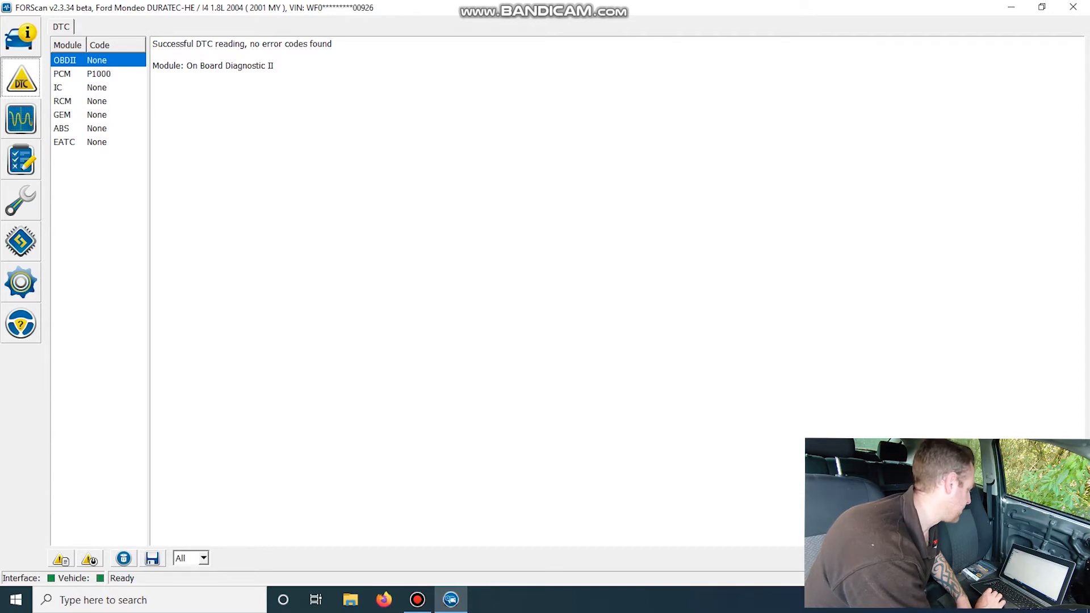
left_click(62, 73)
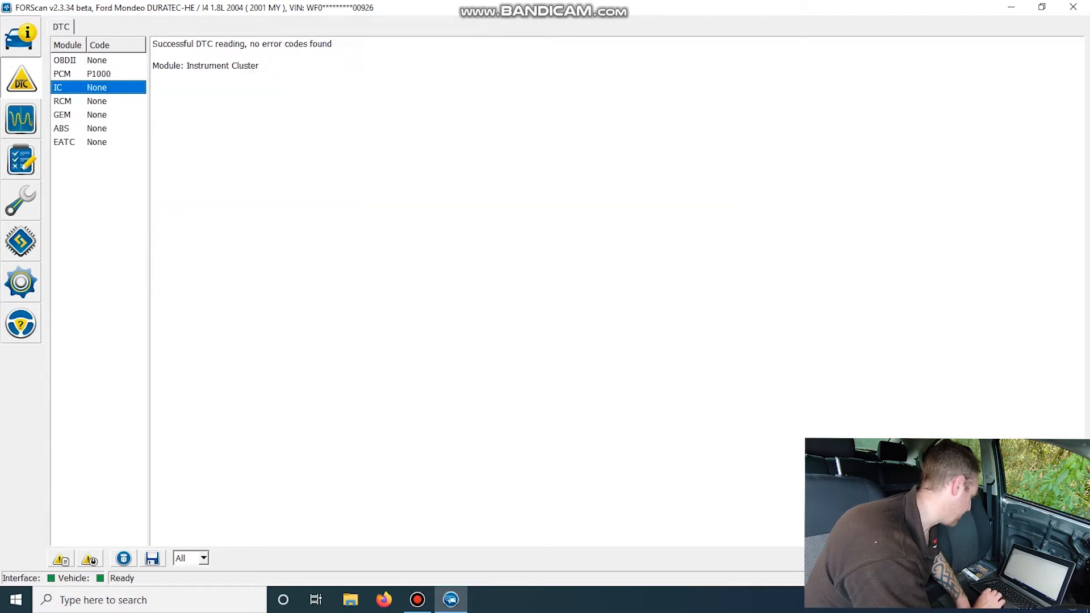
left_click(62, 115)
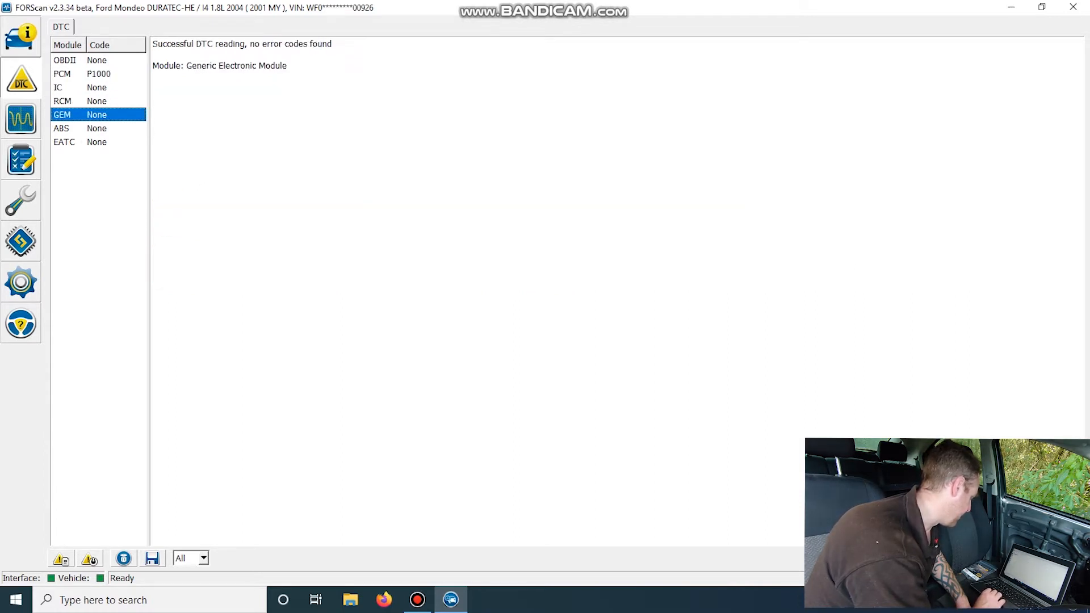
left_click(64, 142)
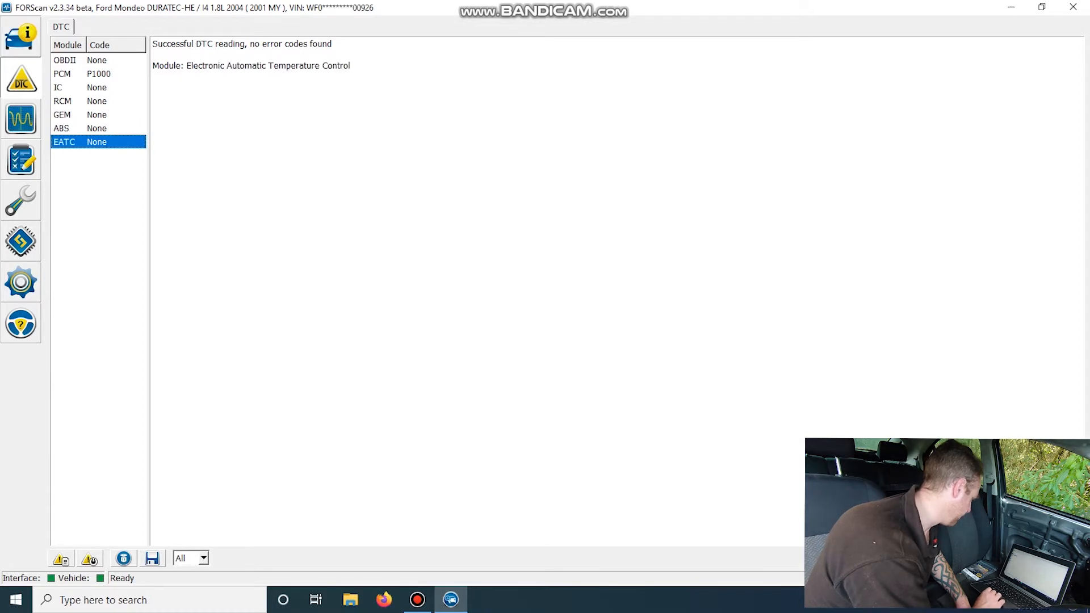
left_click(21, 118)
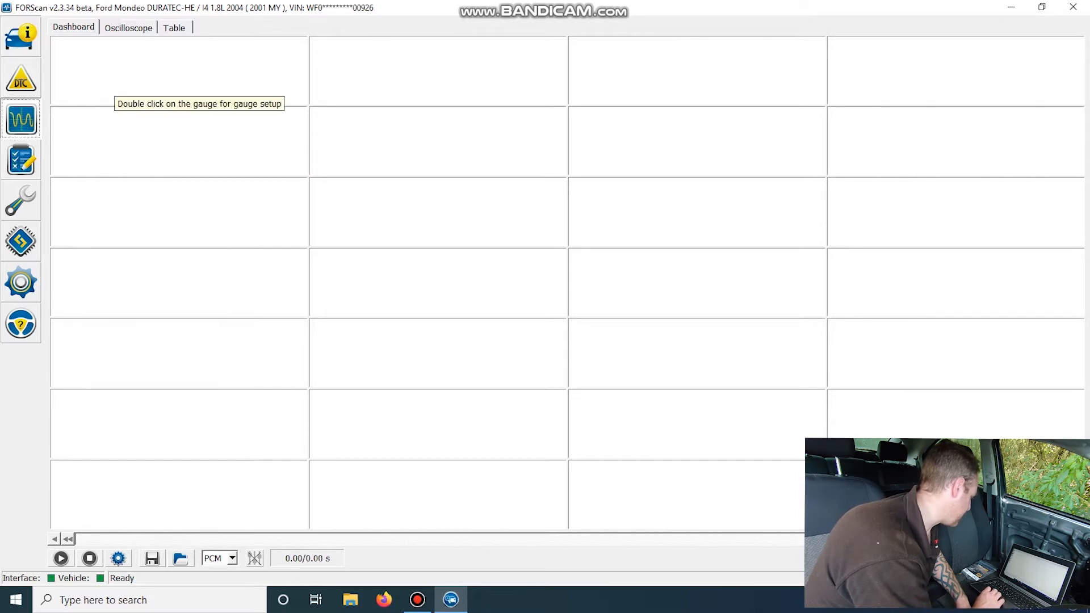
Preview the table and graph live data views, then return to the gauge dashboard
left_click(174, 28)
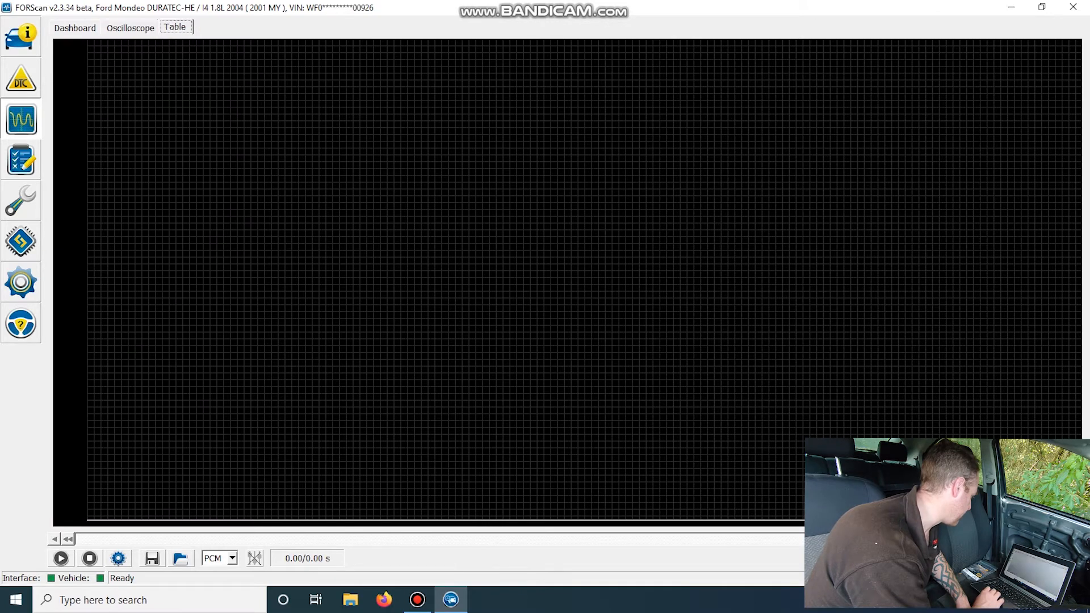
left_click(130, 27)
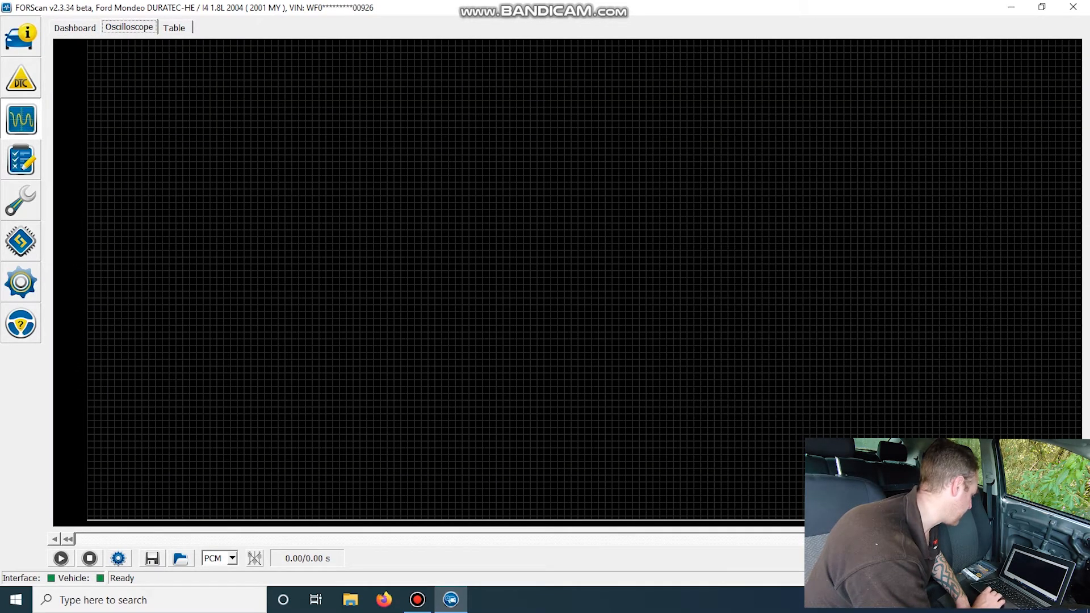
left_click(73, 27)
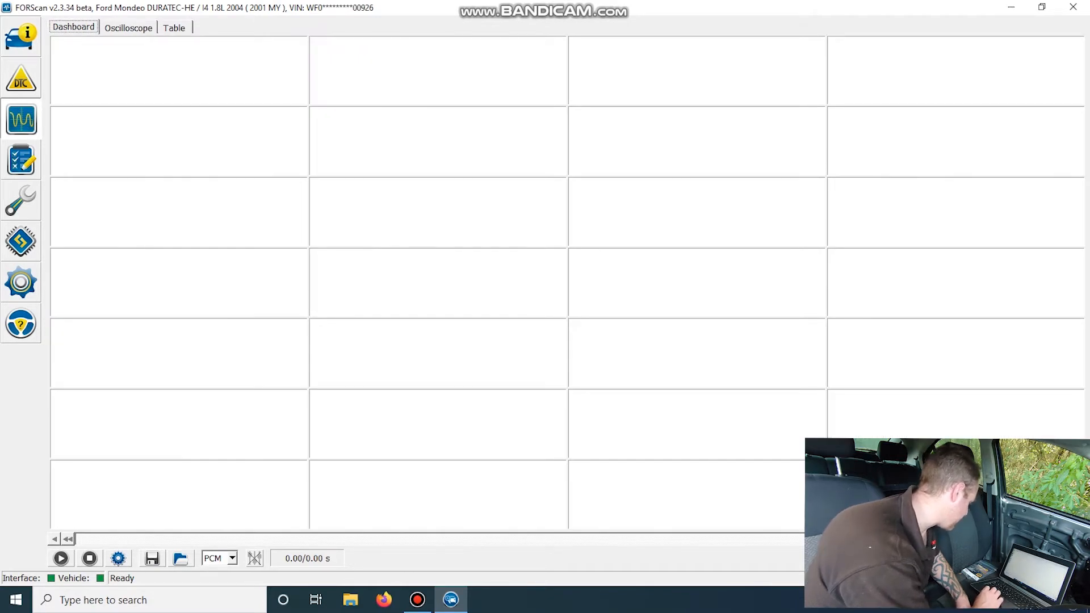
Add Barometric pressure, Cylinder Head Temperature and Camshaft Position Sensor Level gauges
left_click(118, 558)
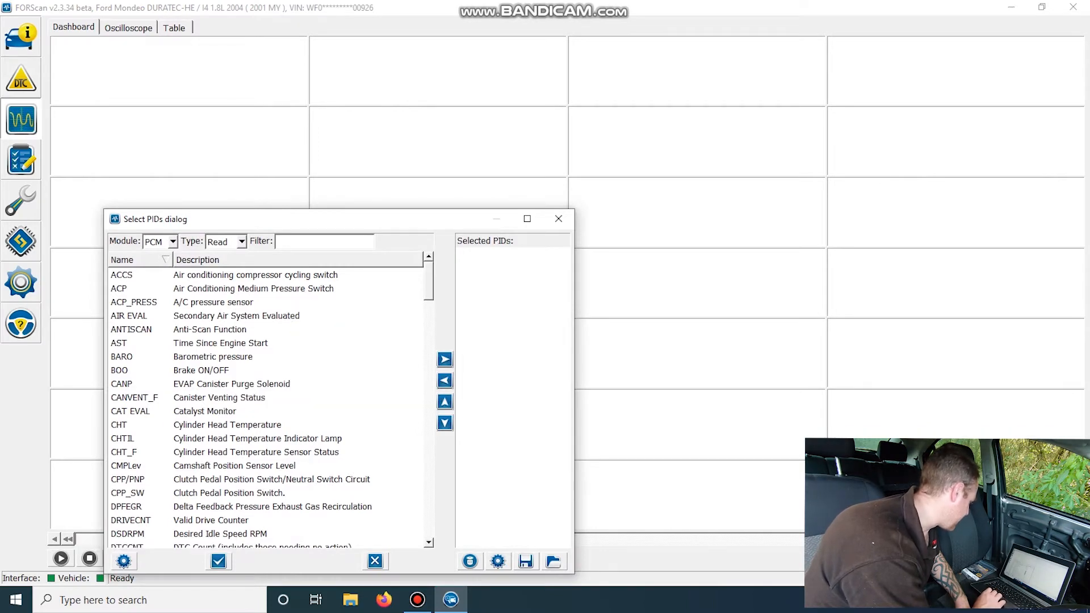
left_click(173, 241)
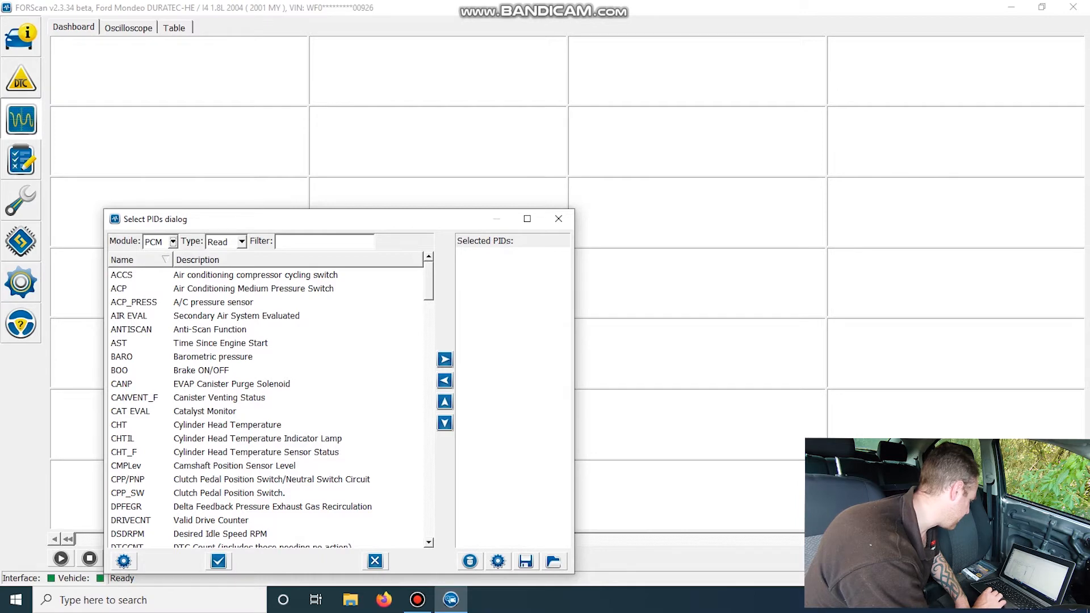
left_click(242, 241)
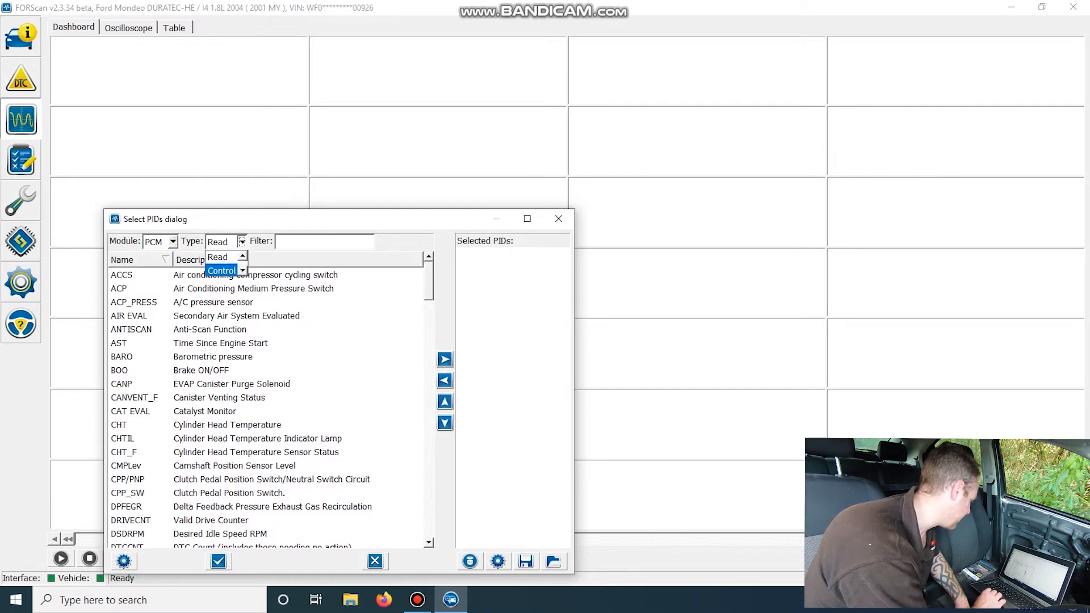
left_click(223, 270)
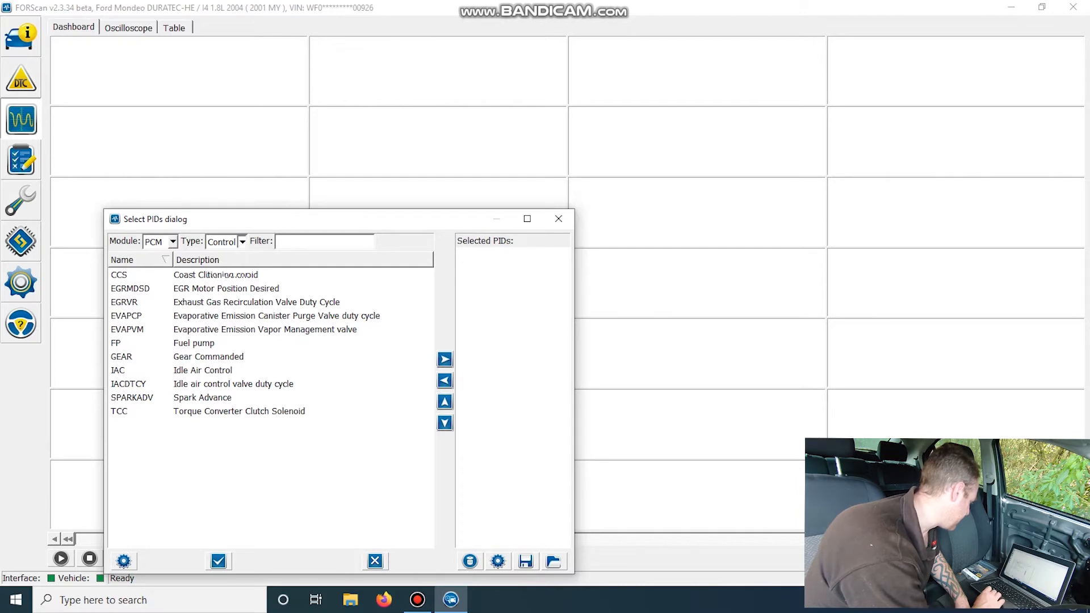
left_click(241, 241)
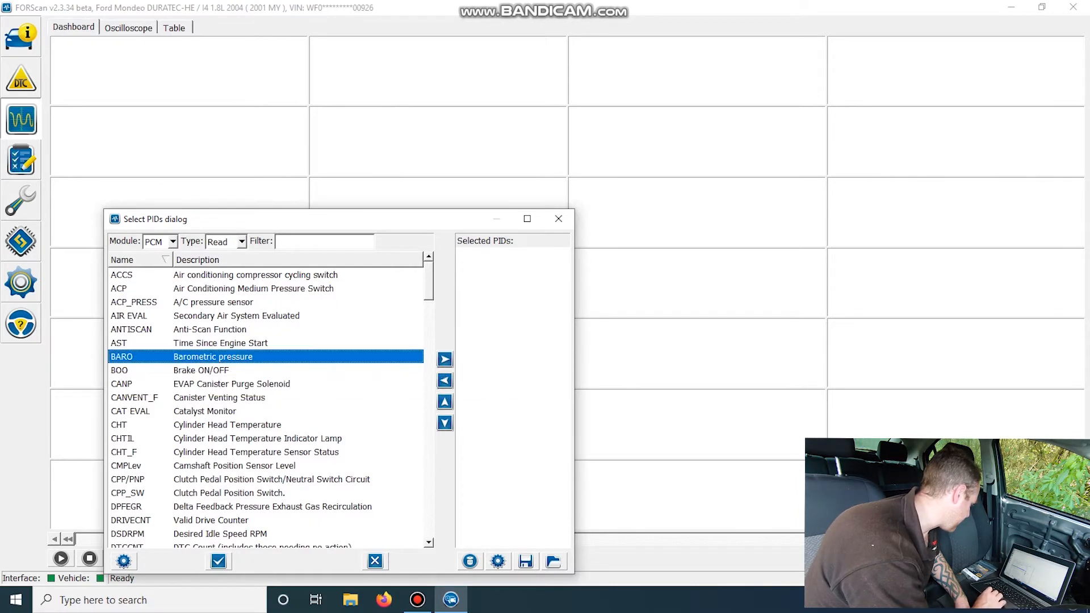
left_click(444, 359)
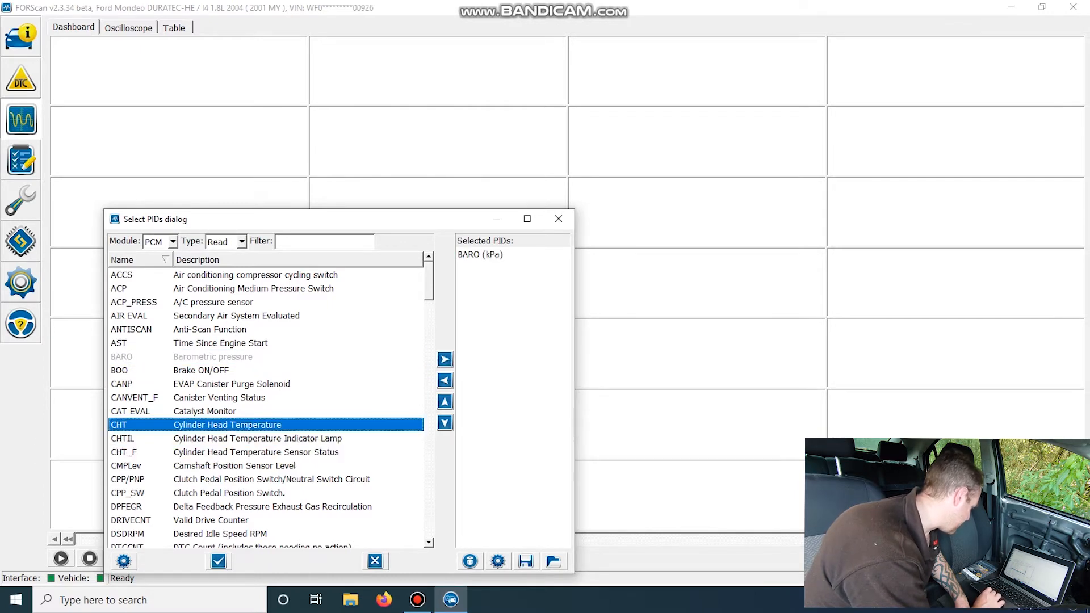
left_click(444, 359)
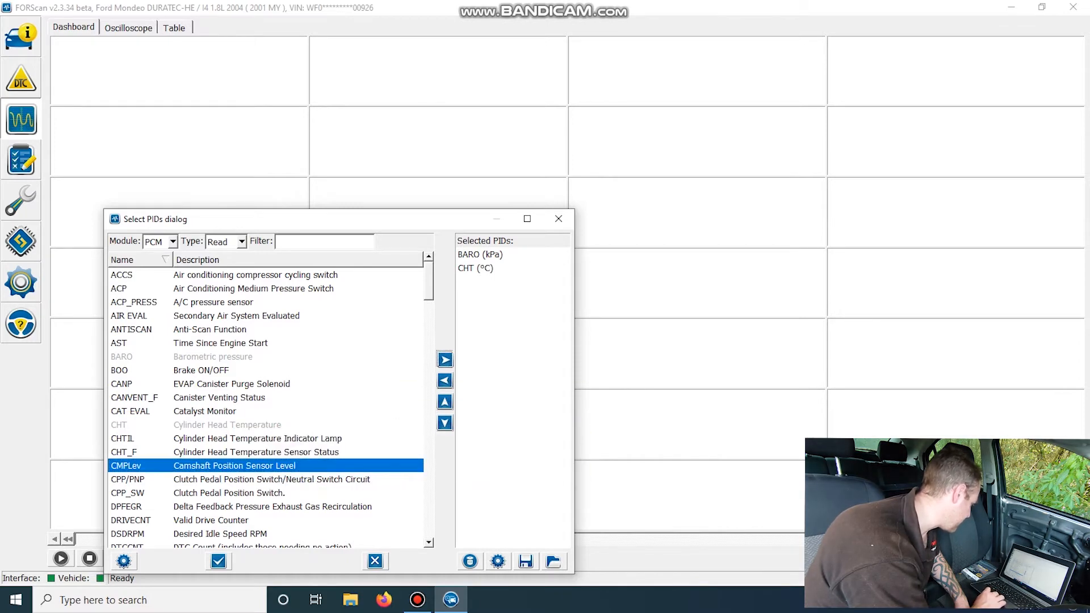
left_click(444, 358)
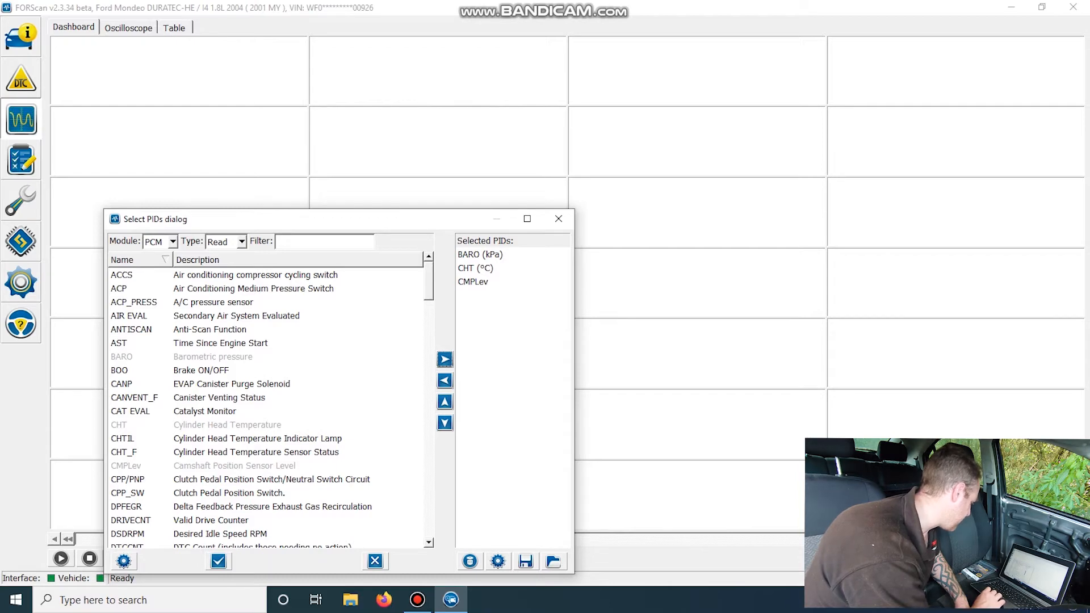
left_click(218, 561)
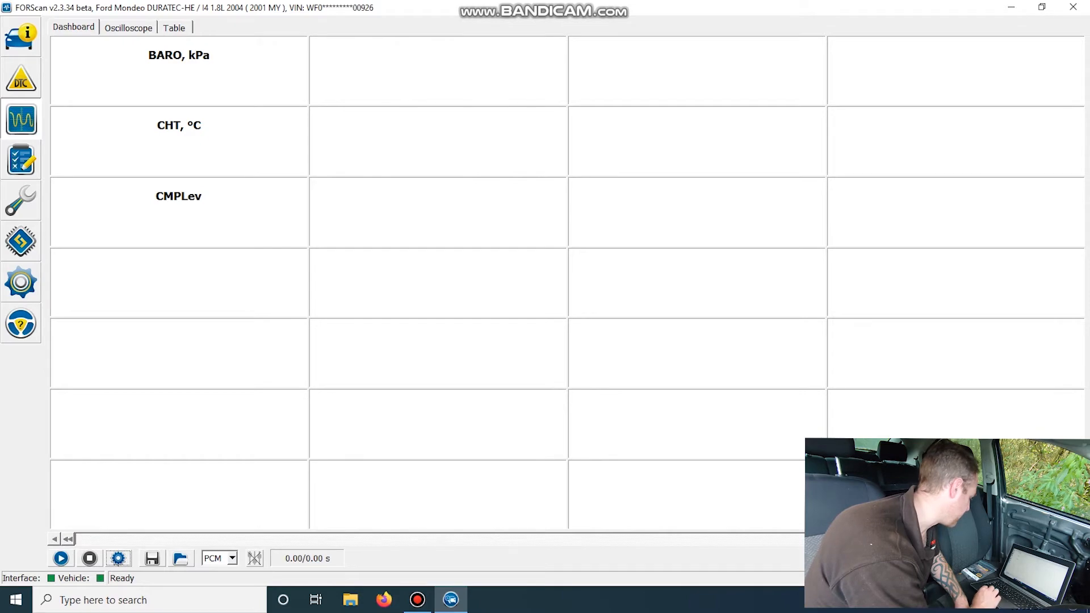
Stream live data, watching cylinder head temperature rise 22 to 26 °C across views, then restart
left_click(61, 558)
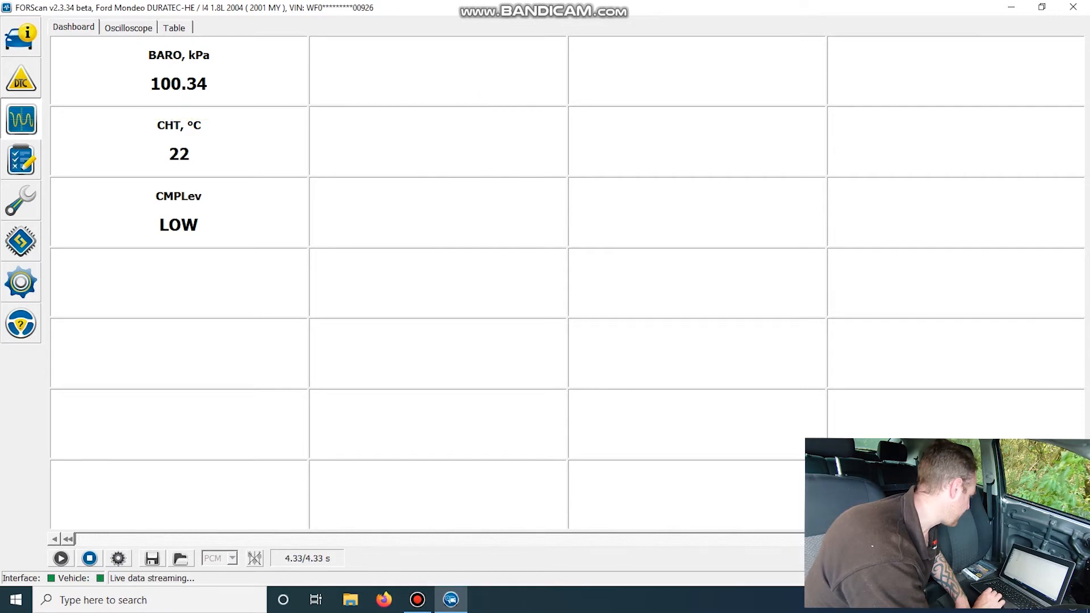
left_click(127, 28)
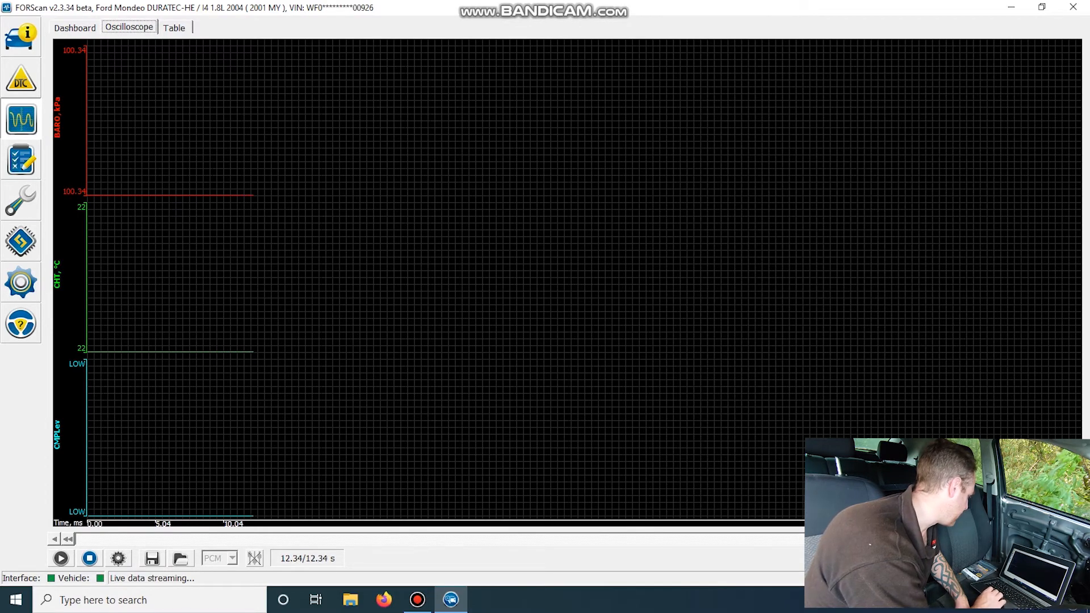
left_click(174, 28)
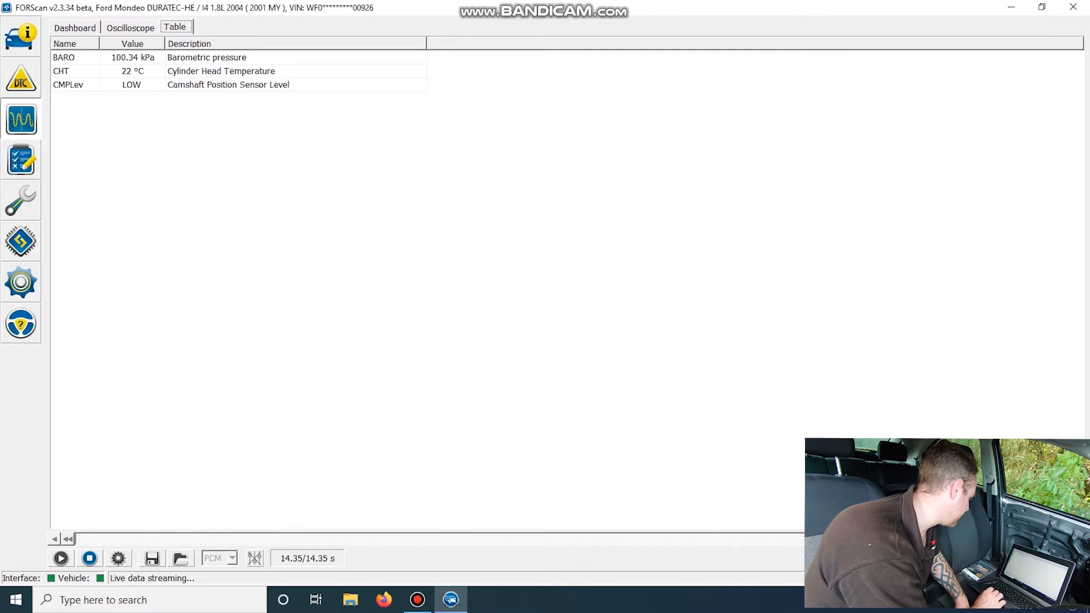
left_click(132, 70)
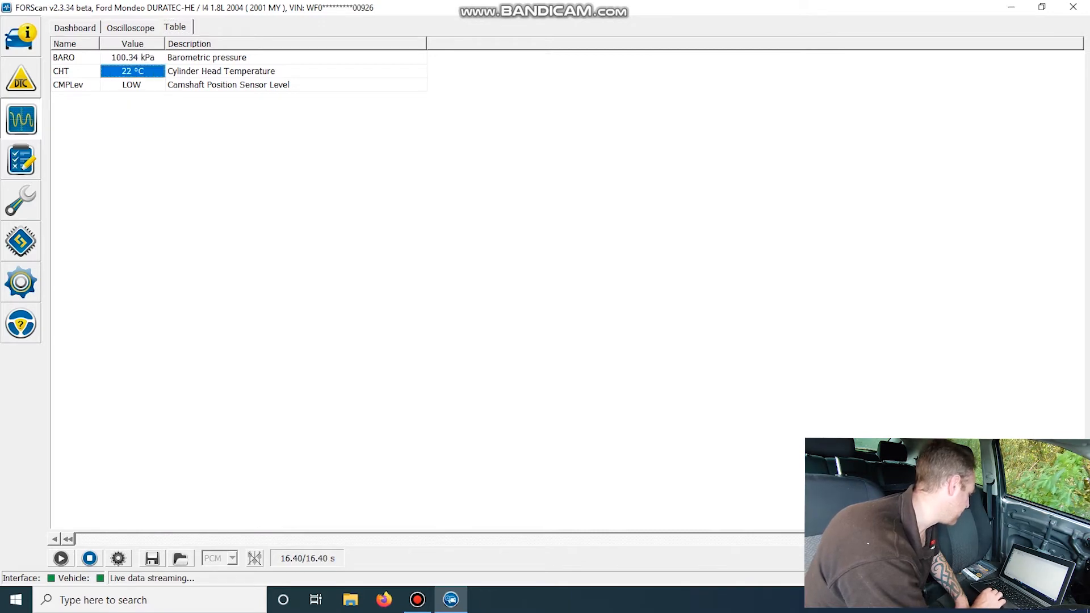
left_click(129, 27)
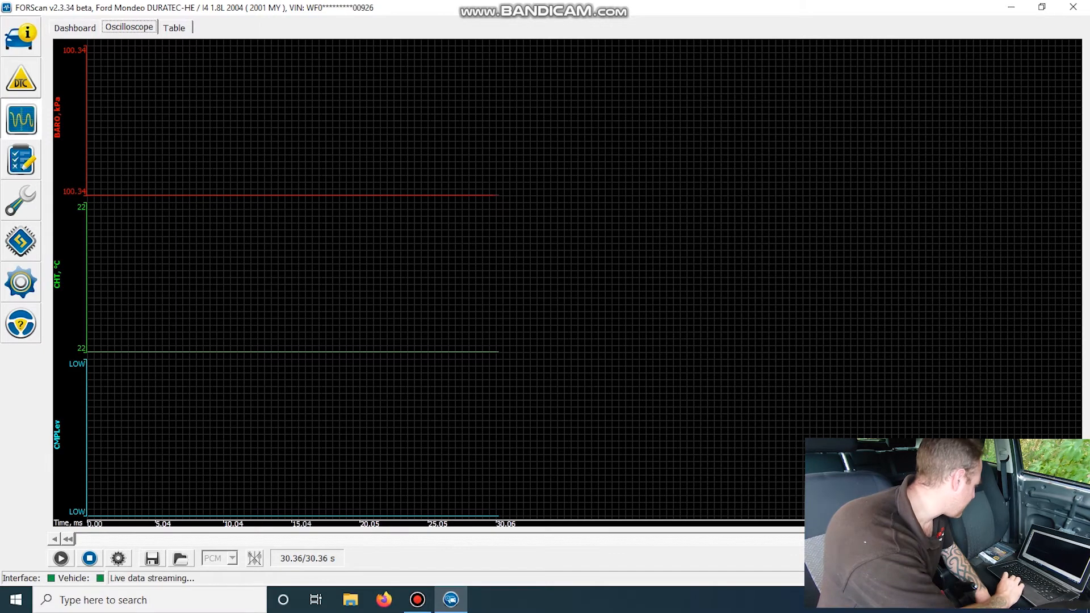
left_click(73, 27)
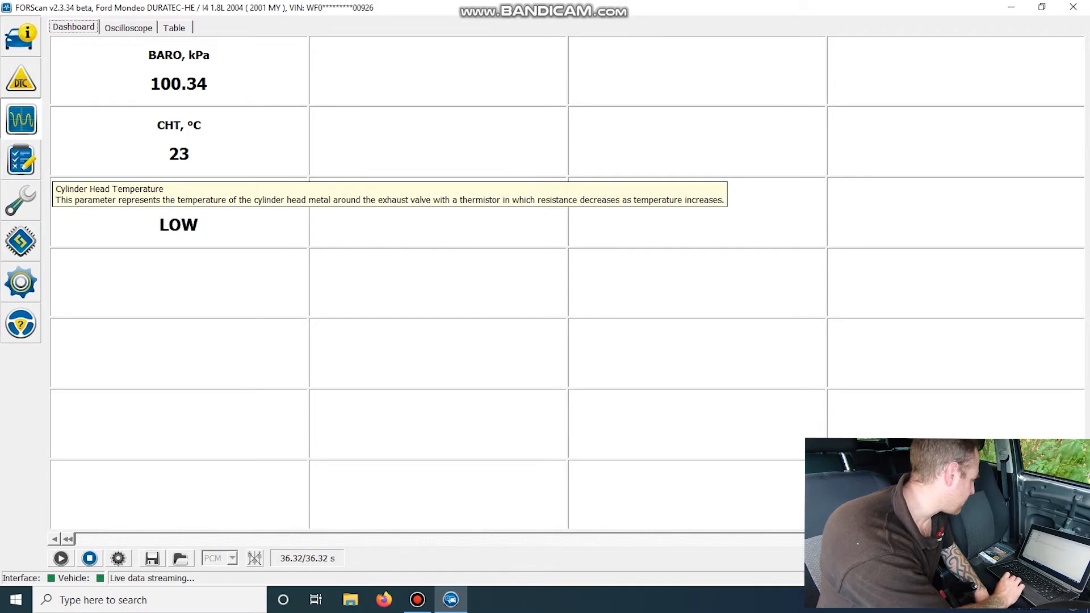
left_click(127, 27)
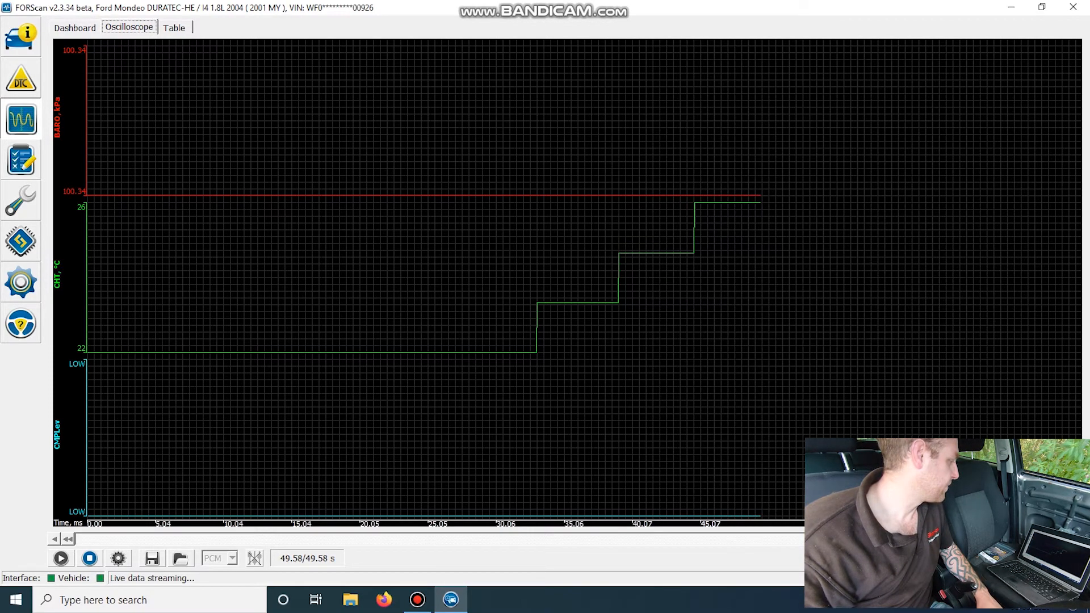
left_click(61, 558)
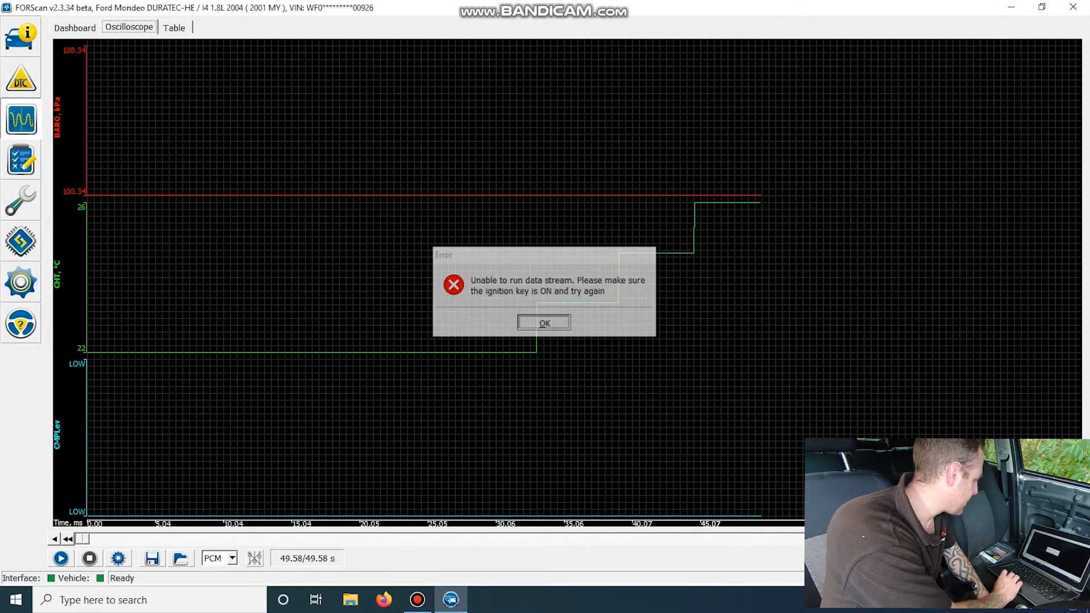
Dismiss the stream error and select the IC module's ODOMETER and VBAT_1 parameters
left_click(544, 323)
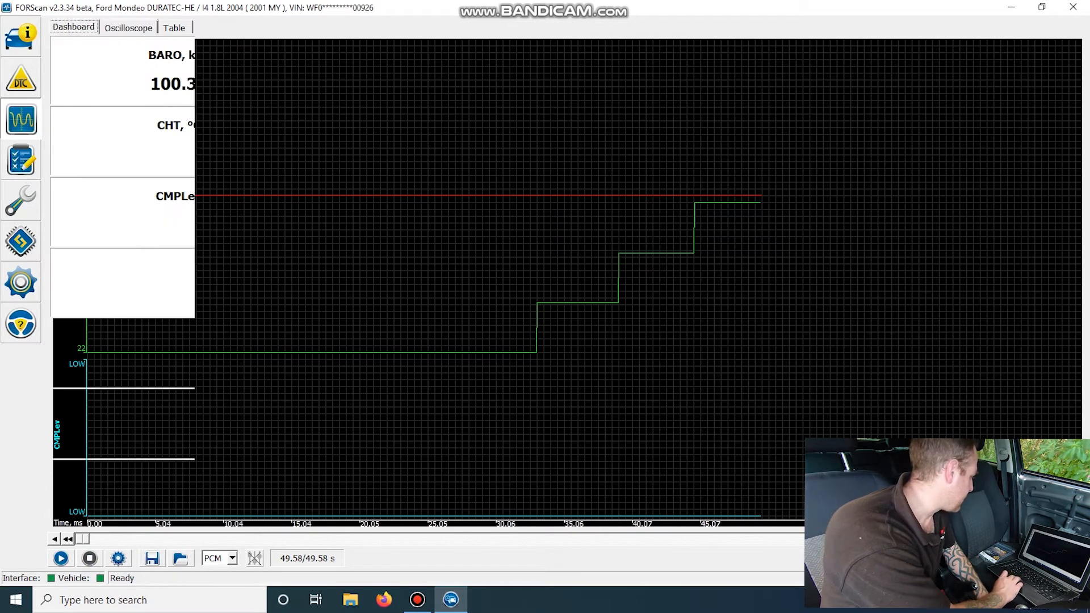
left_click(73, 27)
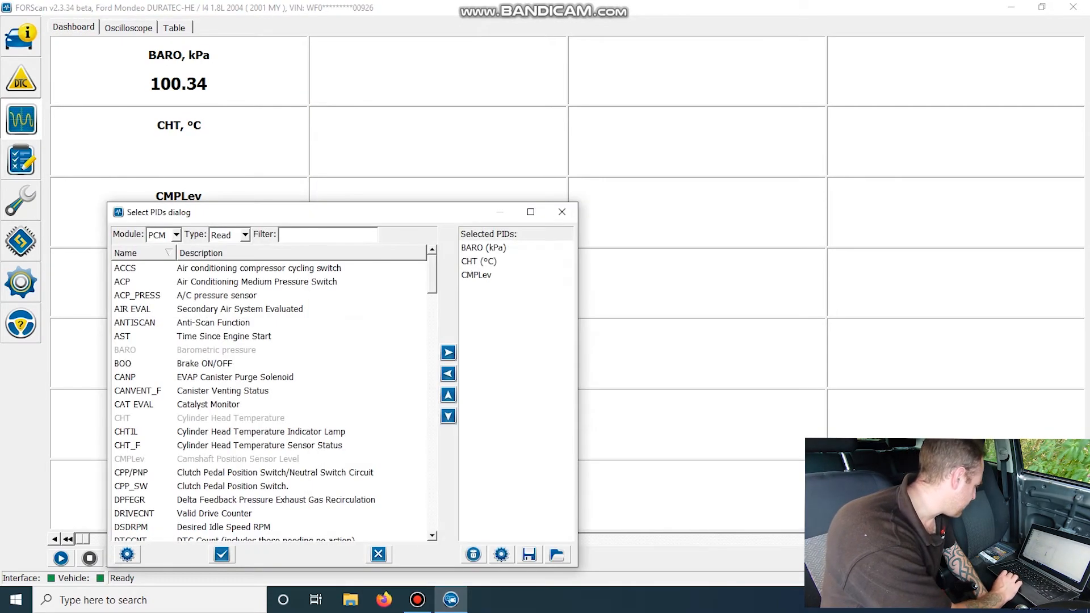
left_click(175, 235)
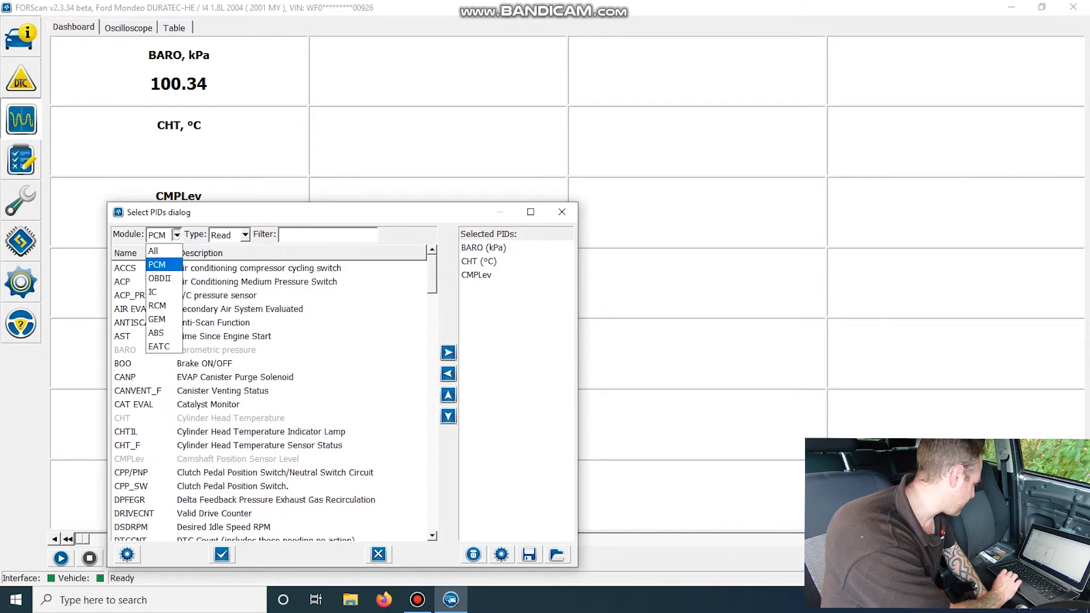
left_click(152, 292)
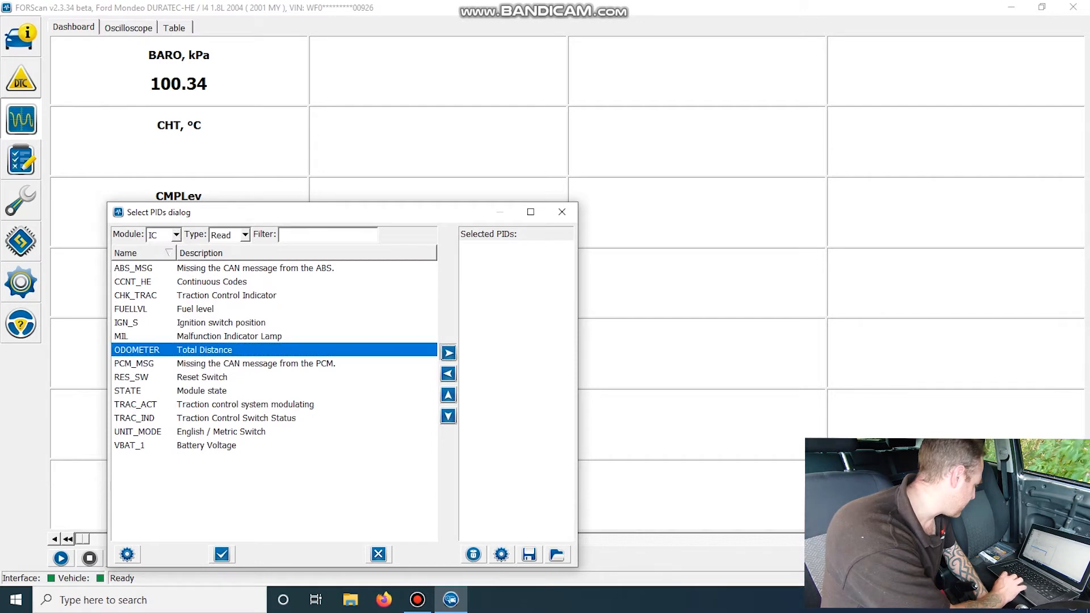
left_click(447, 351)
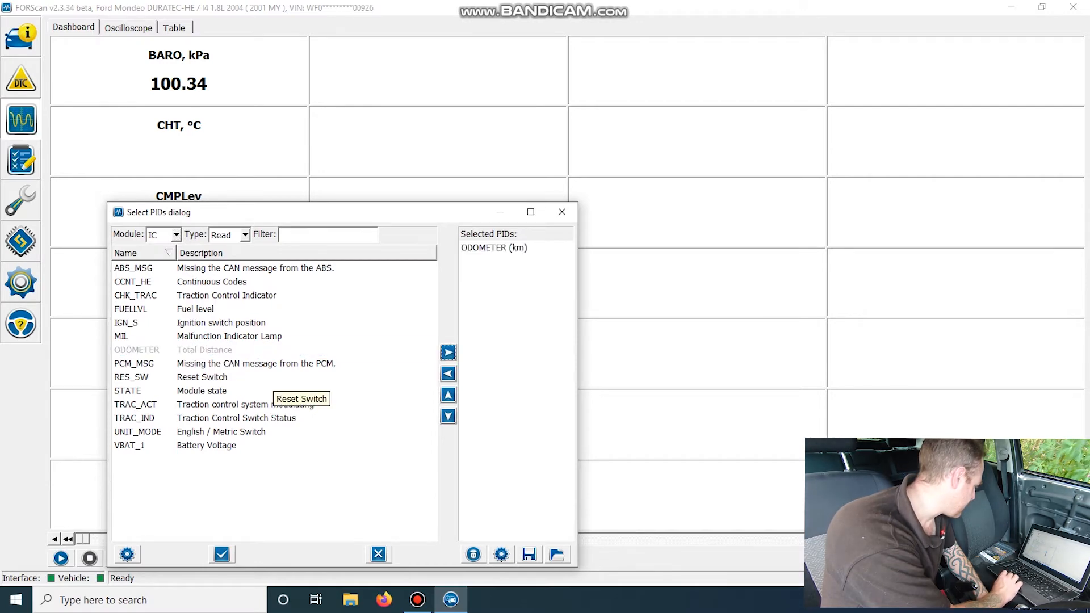
mouse_move(221, 430)
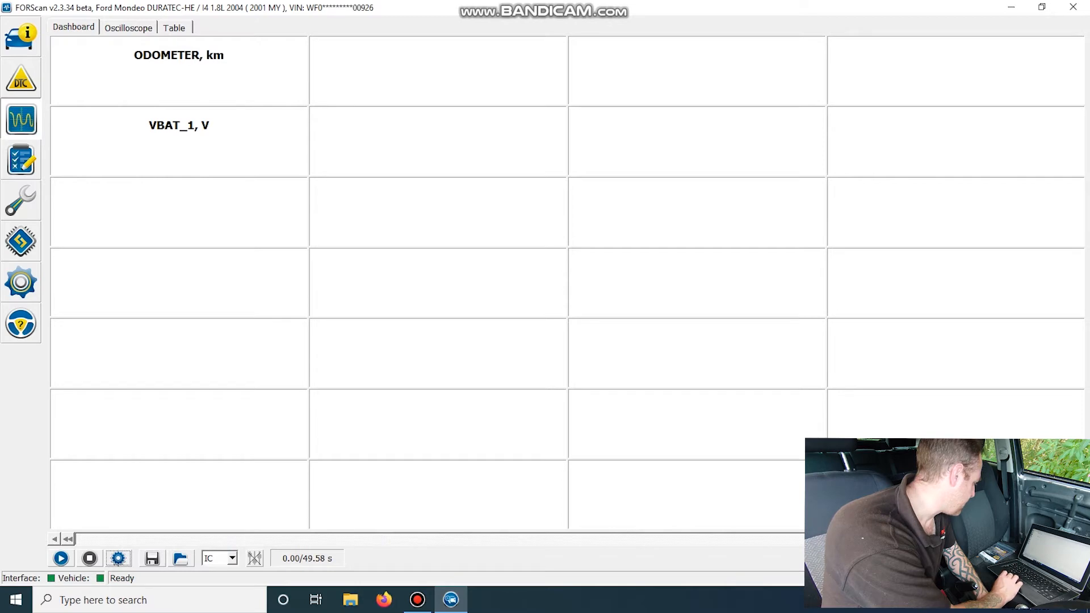
Start streaming, showing odometer 183721.9 km and battery voltage 11.90 V
left_click(60, 557)
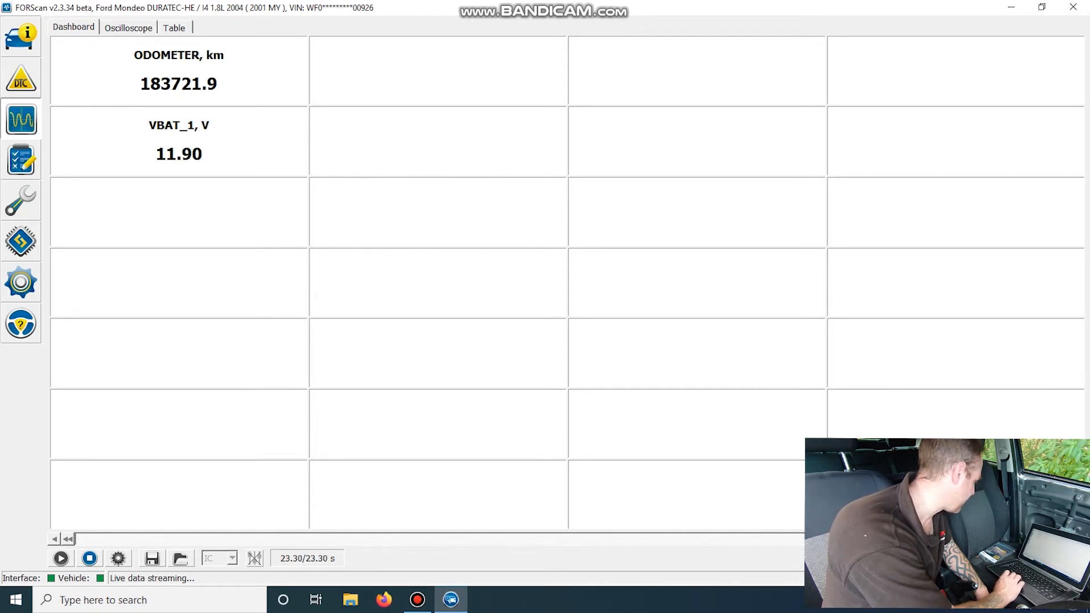
Browse Reset All Adaptations, PATS programming, ABS Service Bleed and the IC Module configuration entry
left_click(21, 160)
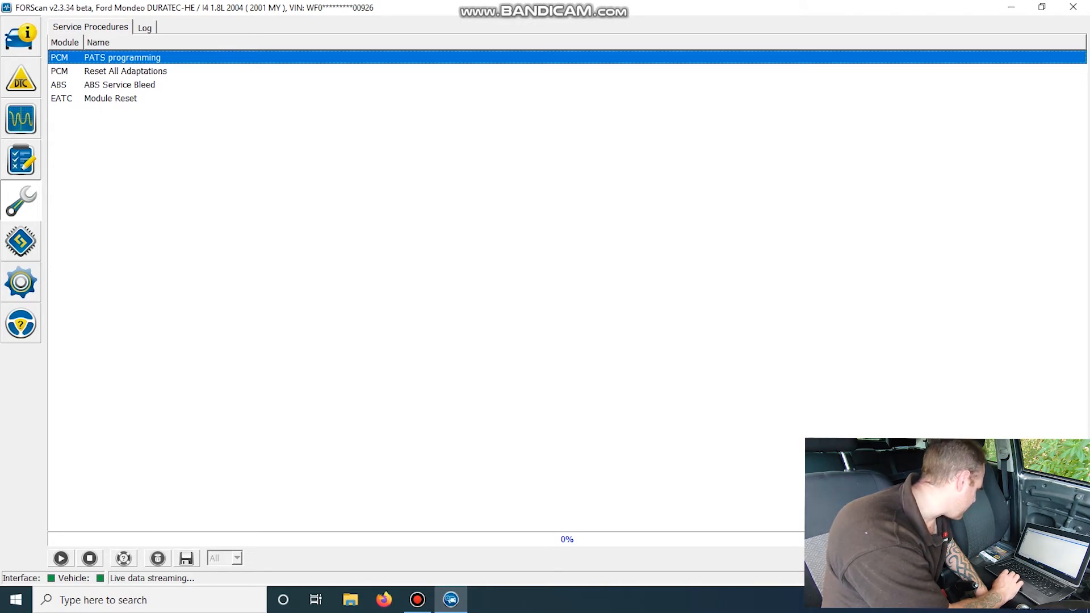
left_click(125, 70)
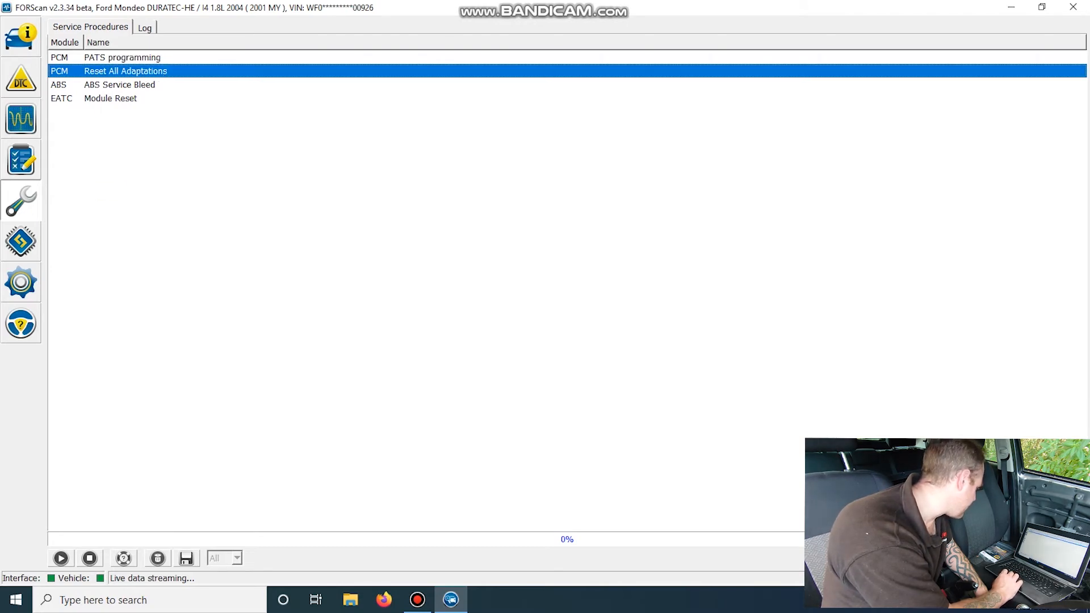
left_click(121, 57)
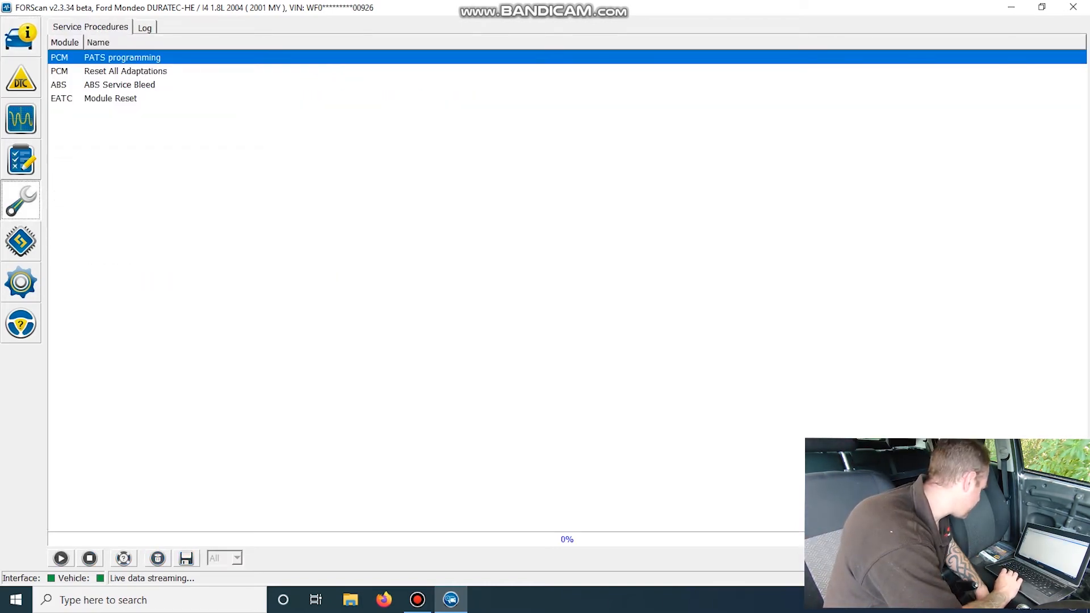
left_click(119, 84)
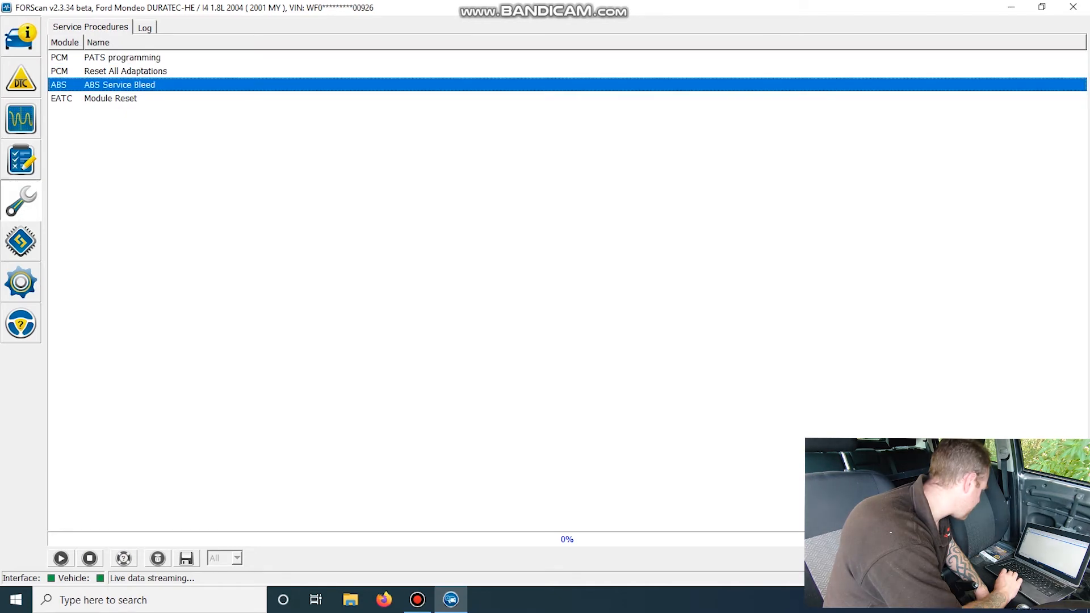
left_click(21, 241)
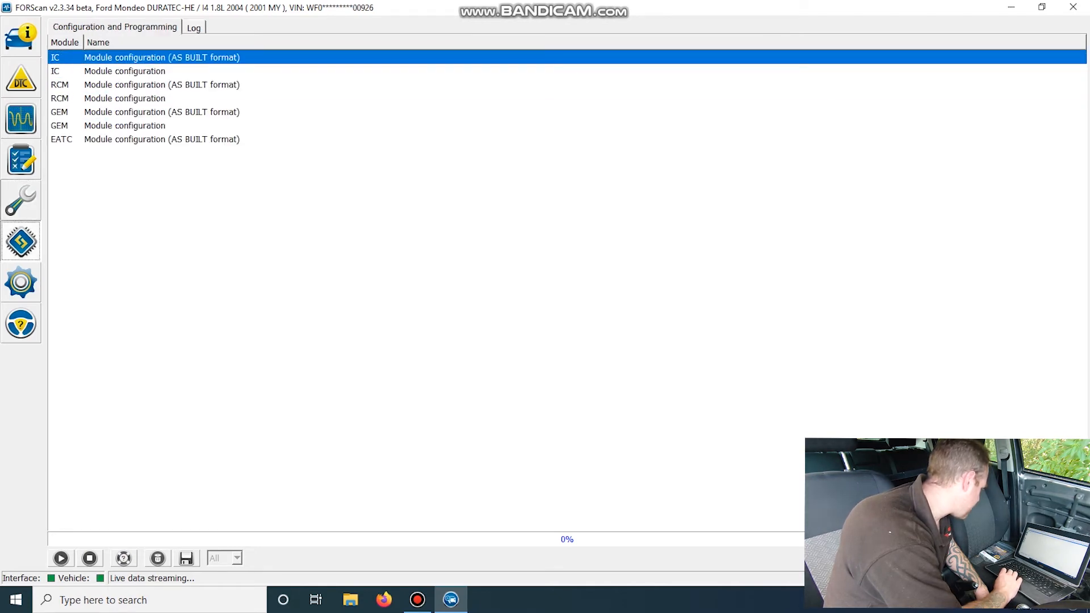
left_click(124, 71)
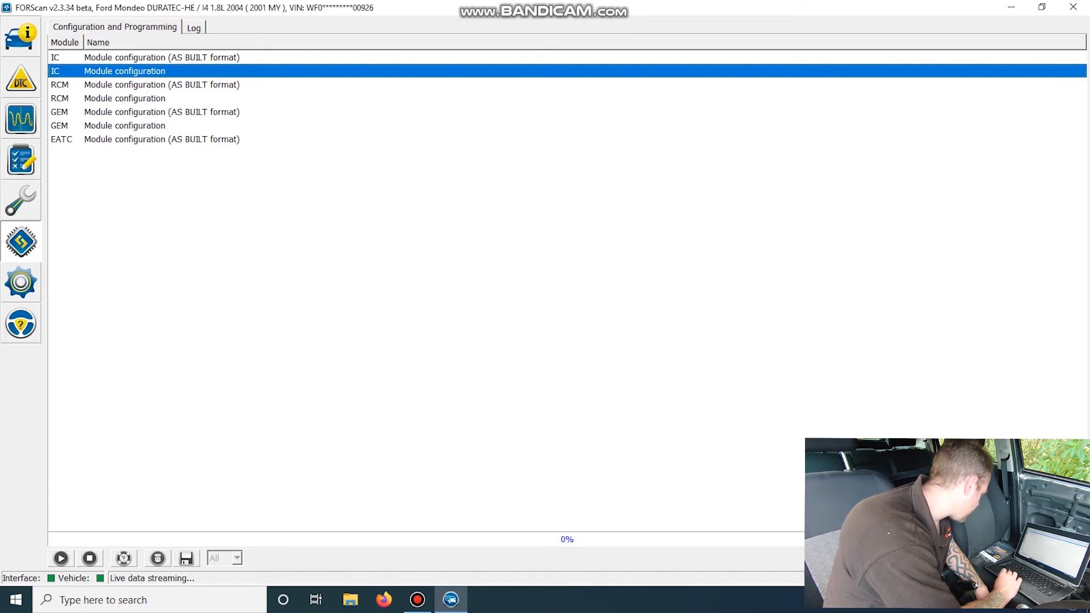
Stop the live data stream at 11.70 V and return to service procedures
left_click(21, 118)
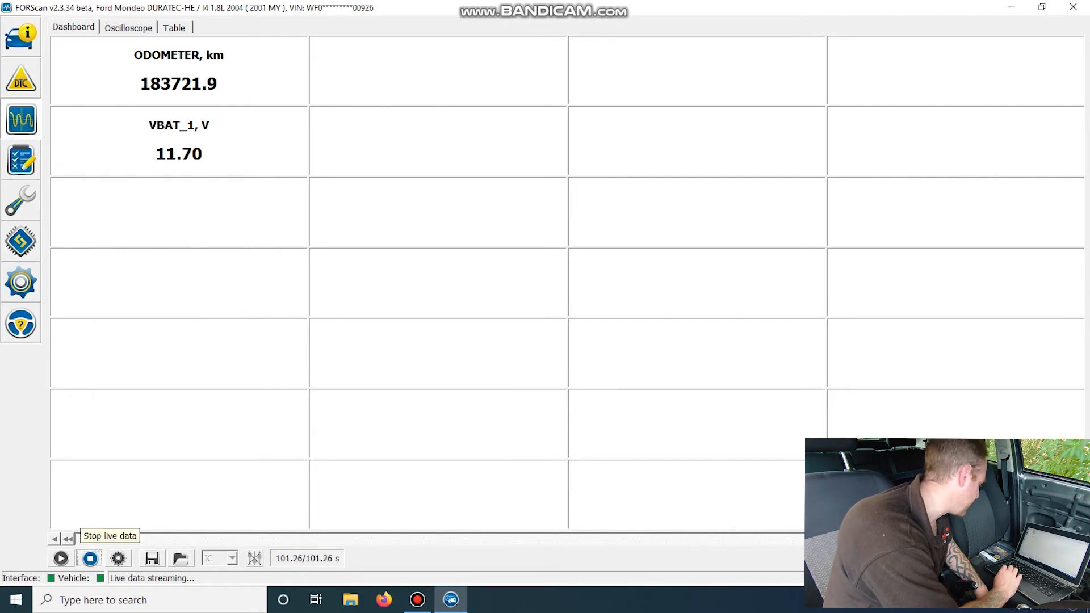
left_click(89, 557)
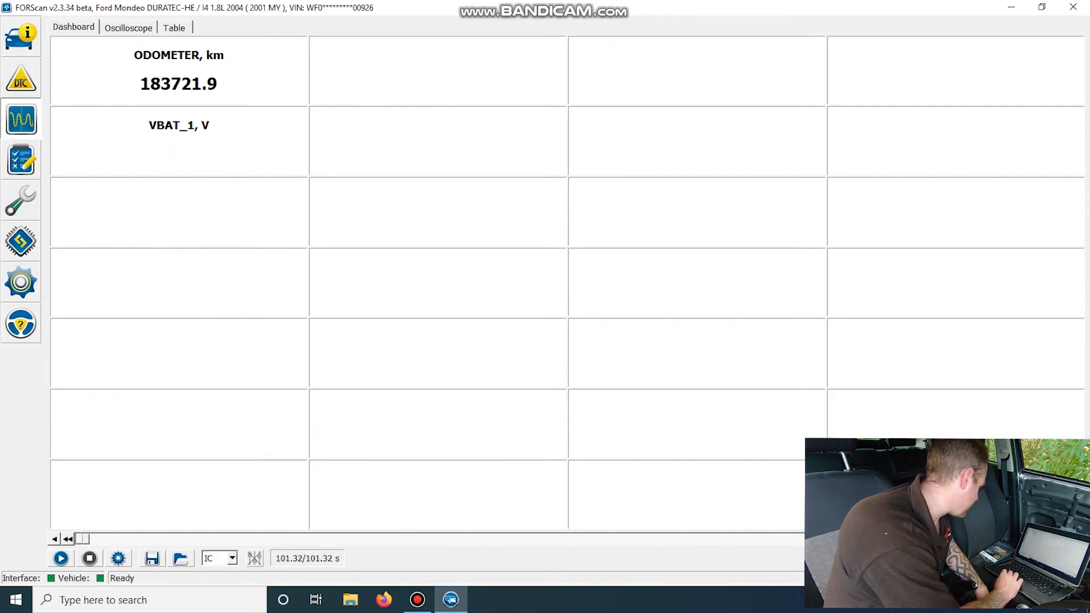
left_click(21, 200)
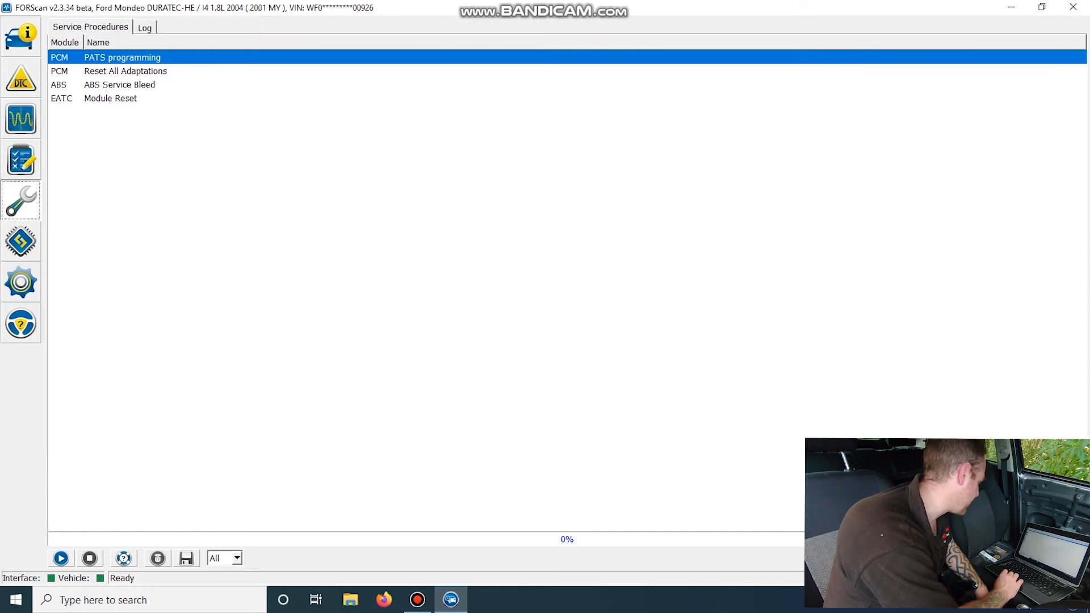
Run PATS programming and cancel it at the warning dialog
left_click(61, 558)
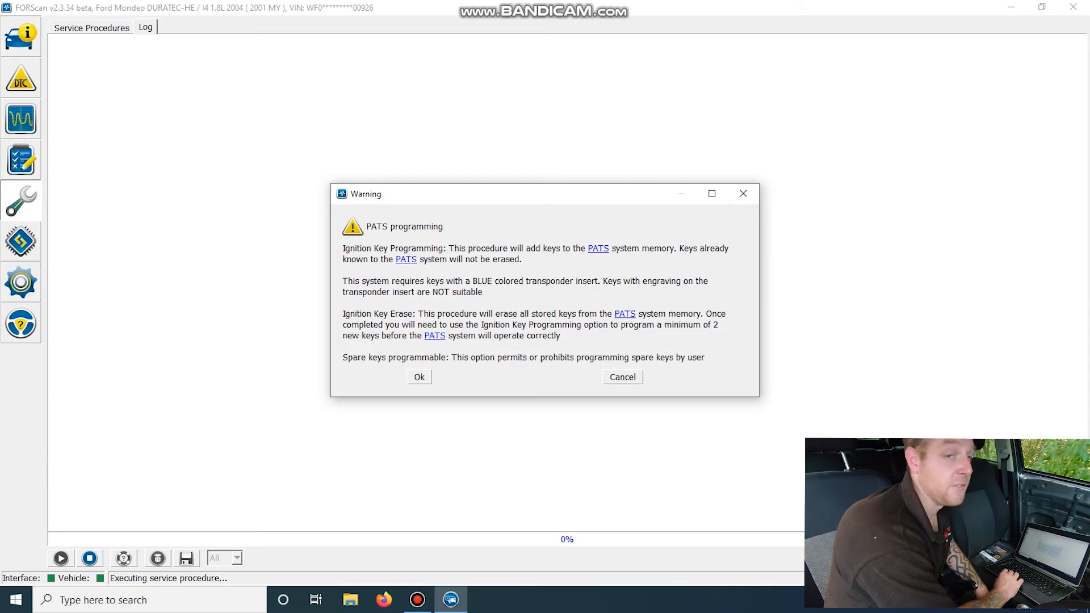
left_click(620, 376)
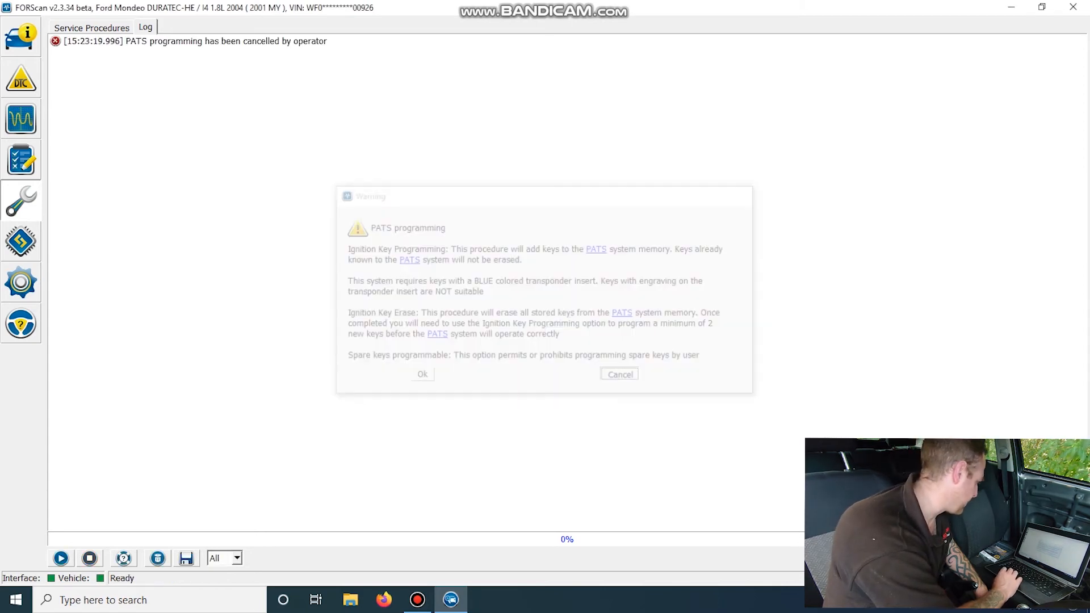
left_click(618, 374)
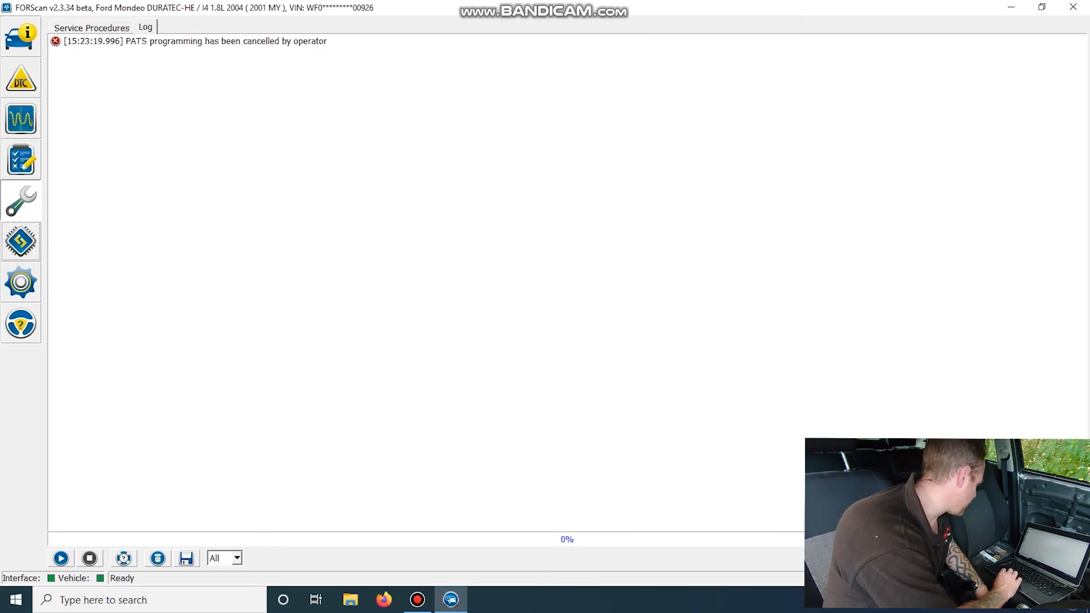
left_click(21, 242)
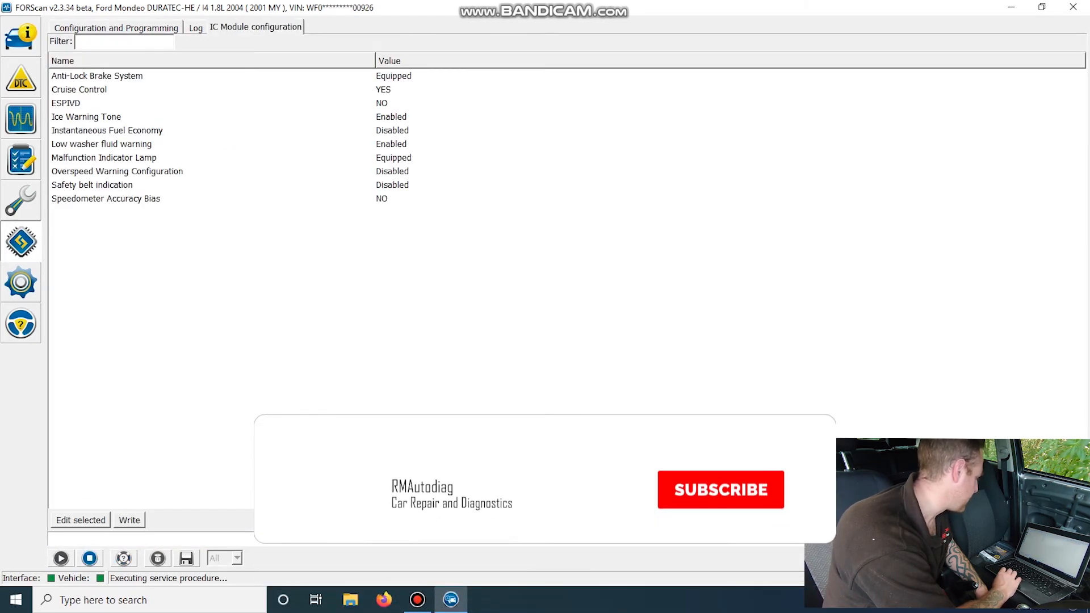
Inspect the Anti-Lock Brake System value, then toggle Safety belt indication Enabled and back to Disabled
left_click(720, 489)
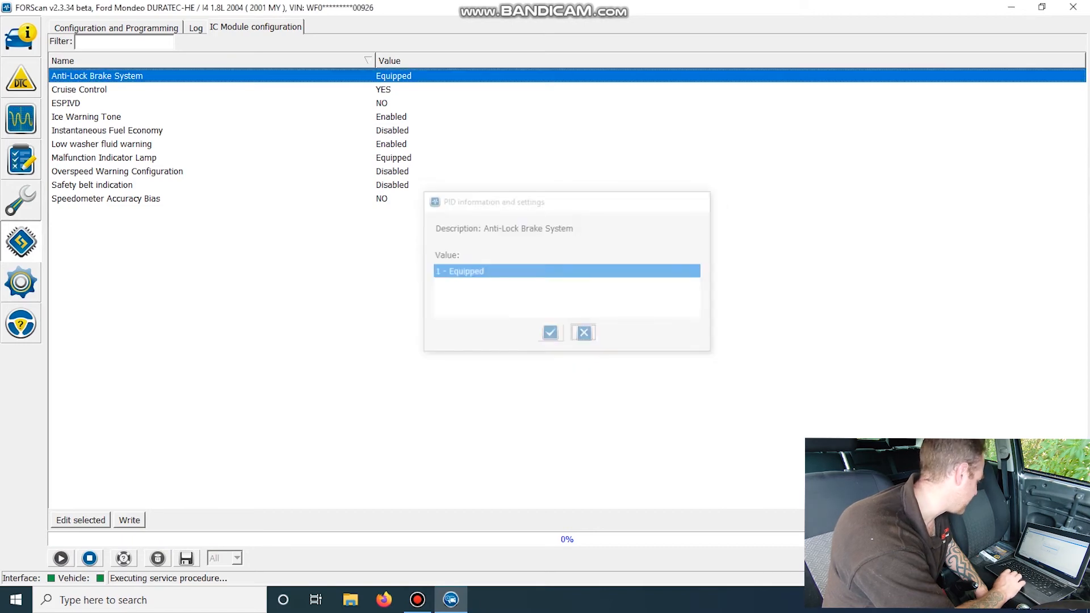
left_click(582, 332)
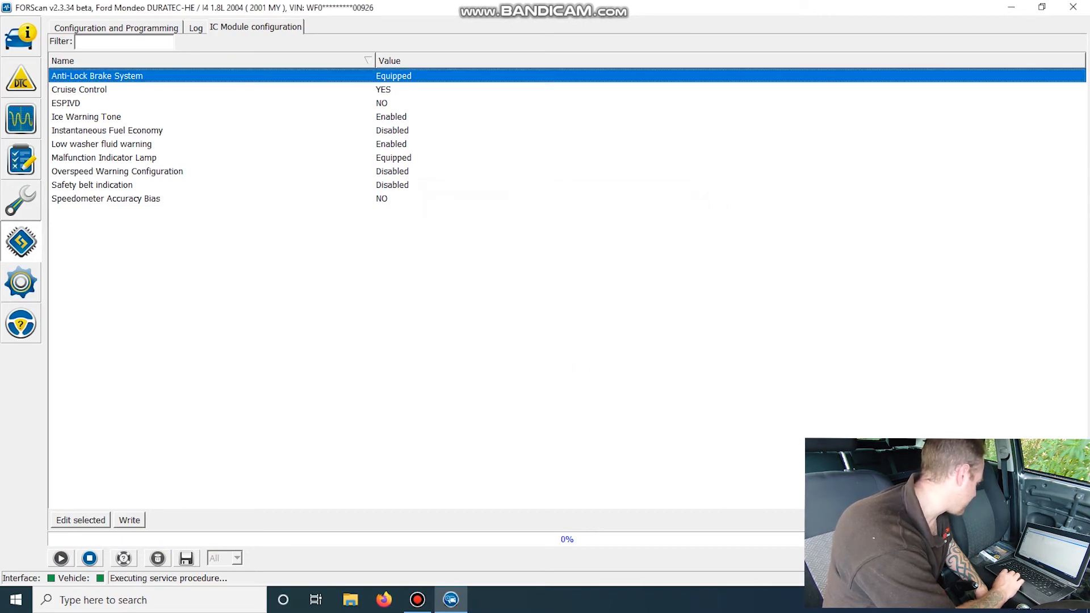
double_click(92, 183)
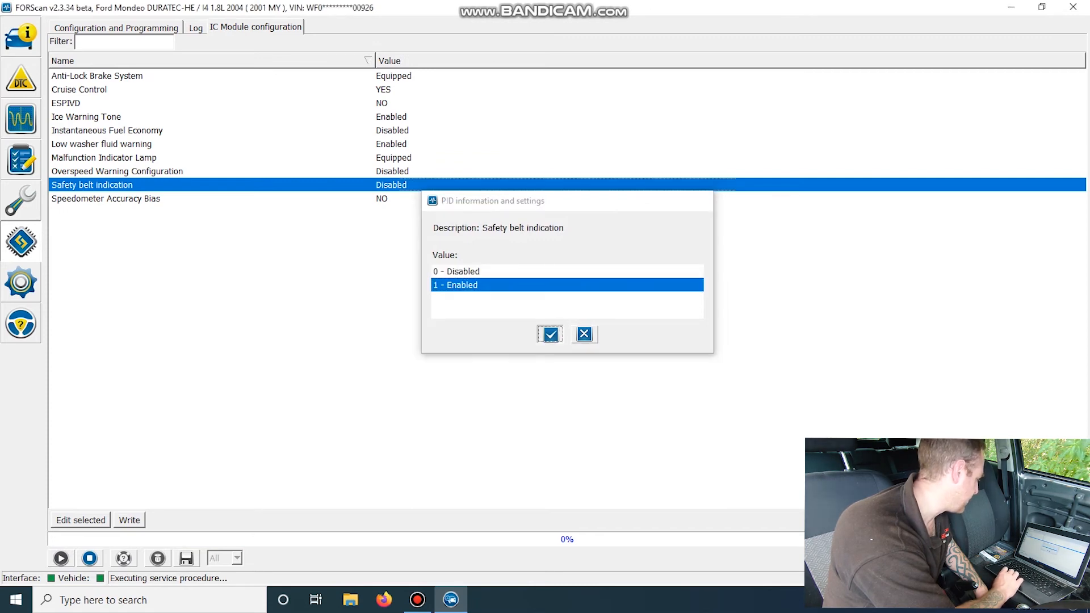
left_click(549, 334)
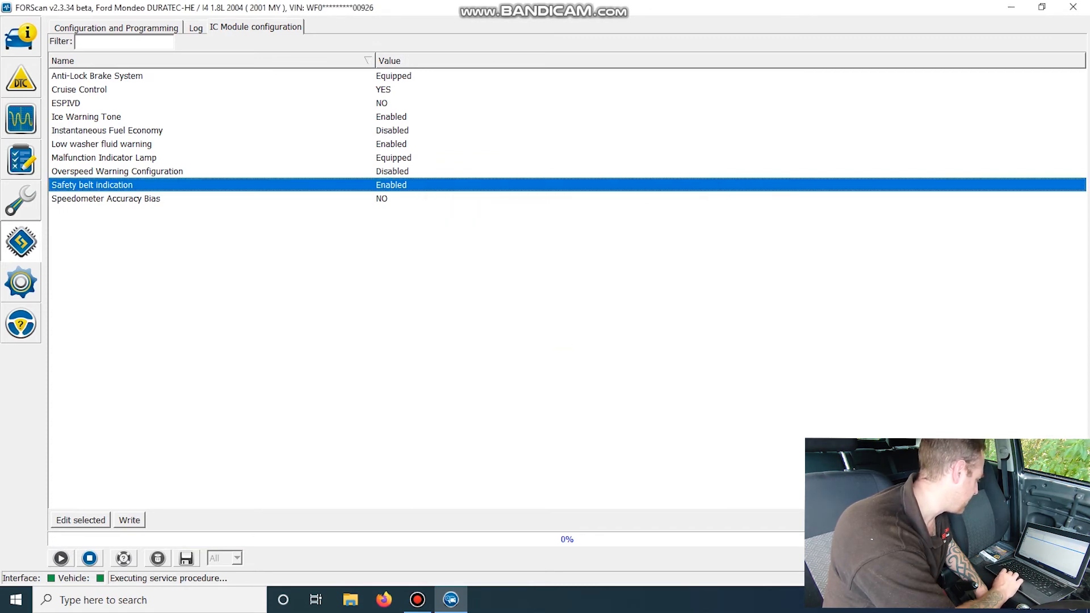
left_click(80, 520)
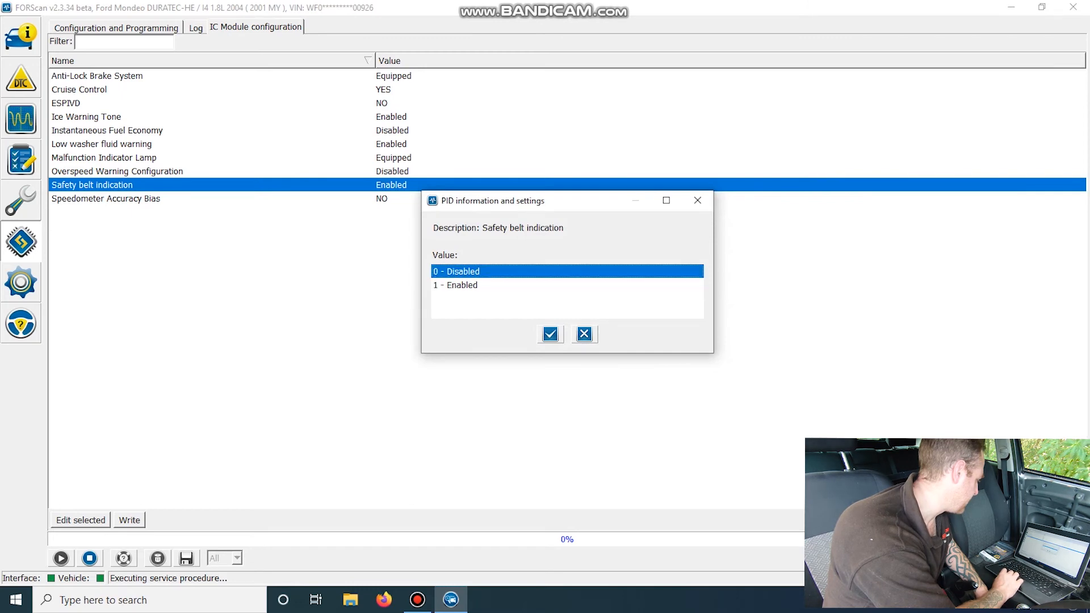
left_click(550, 334)
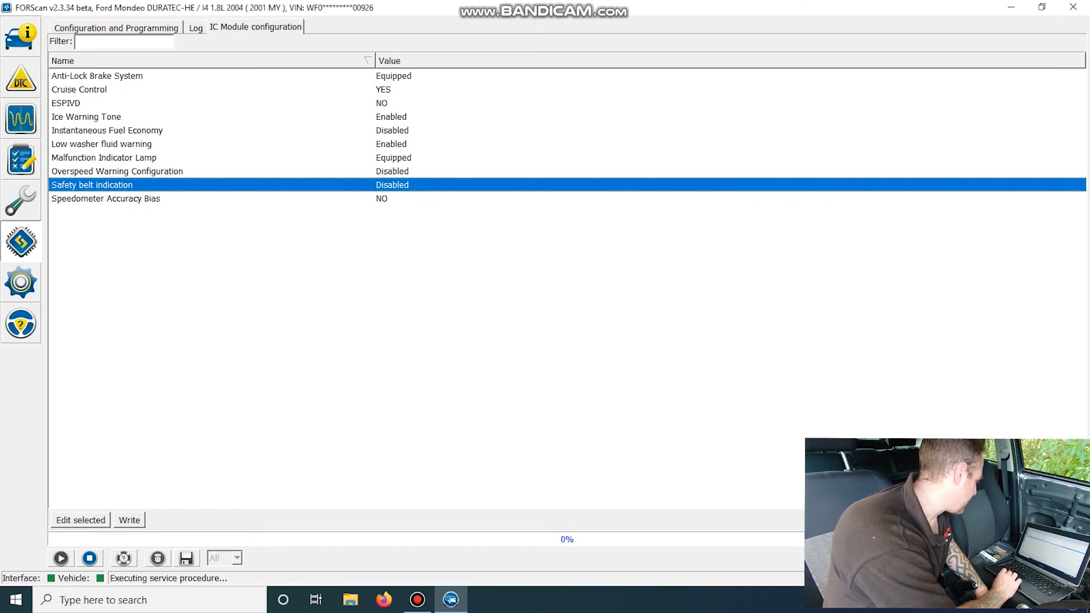
Try Disabled for Low washer fluid warning, dismiss unchanged, and end the configuration procedure
double_click(101, 144)
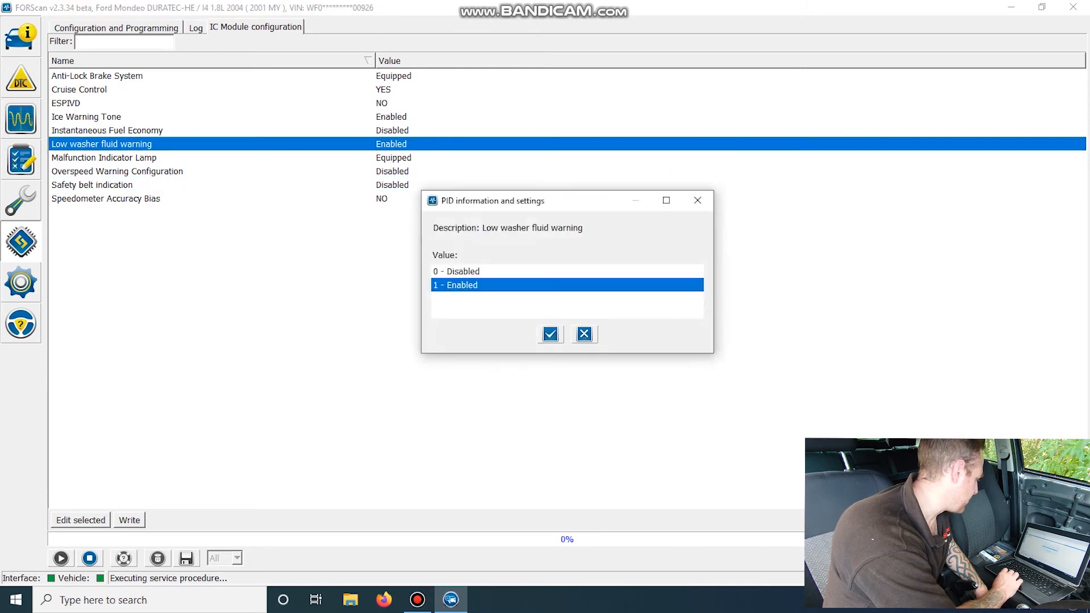
left_click(459, 271)
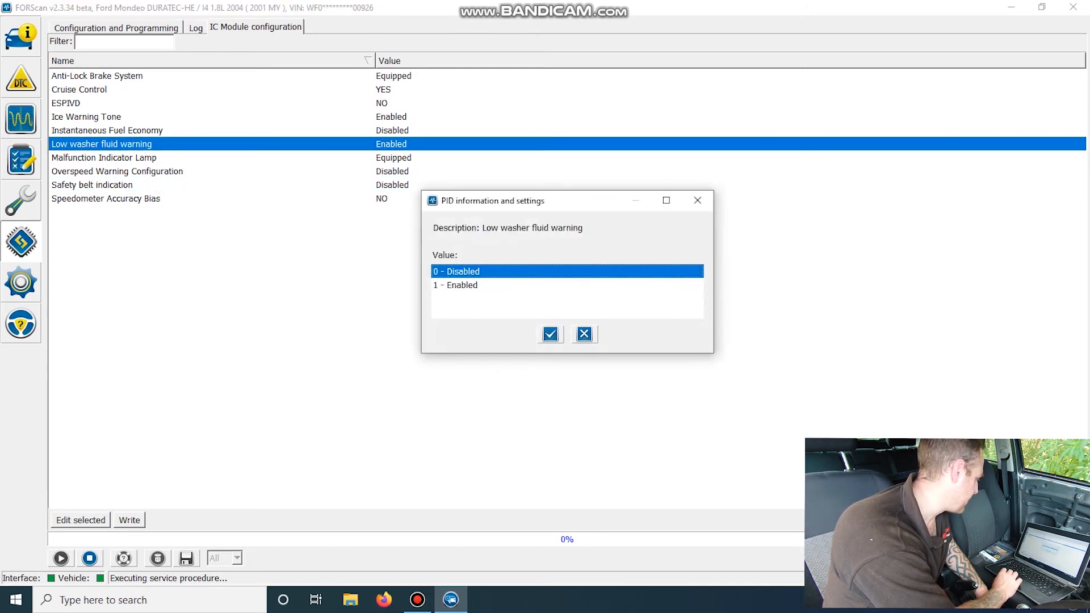
left_click(487, 285)
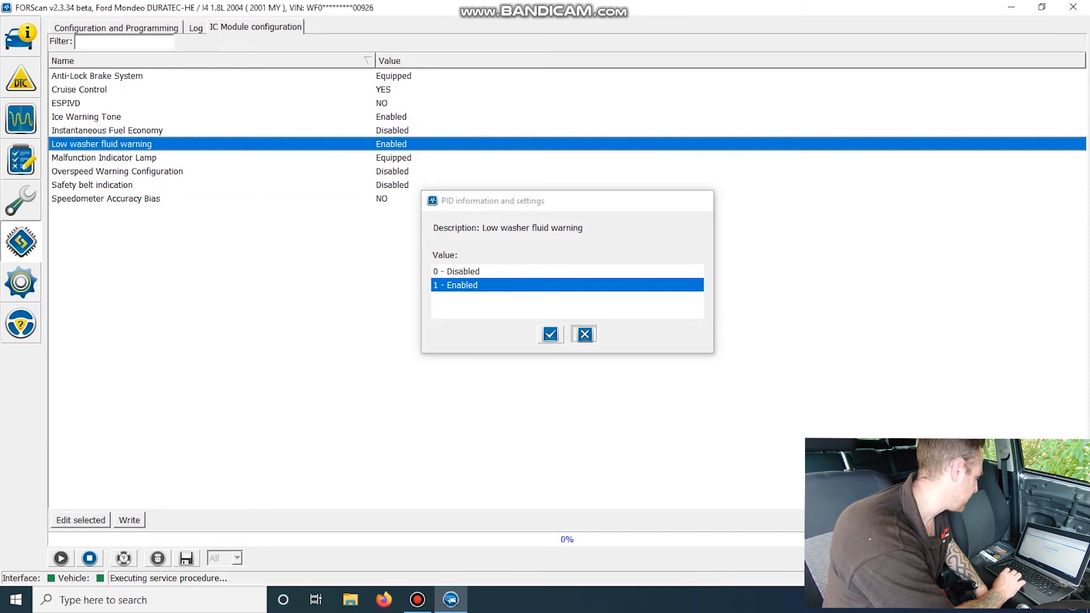
left_click(548, 334)
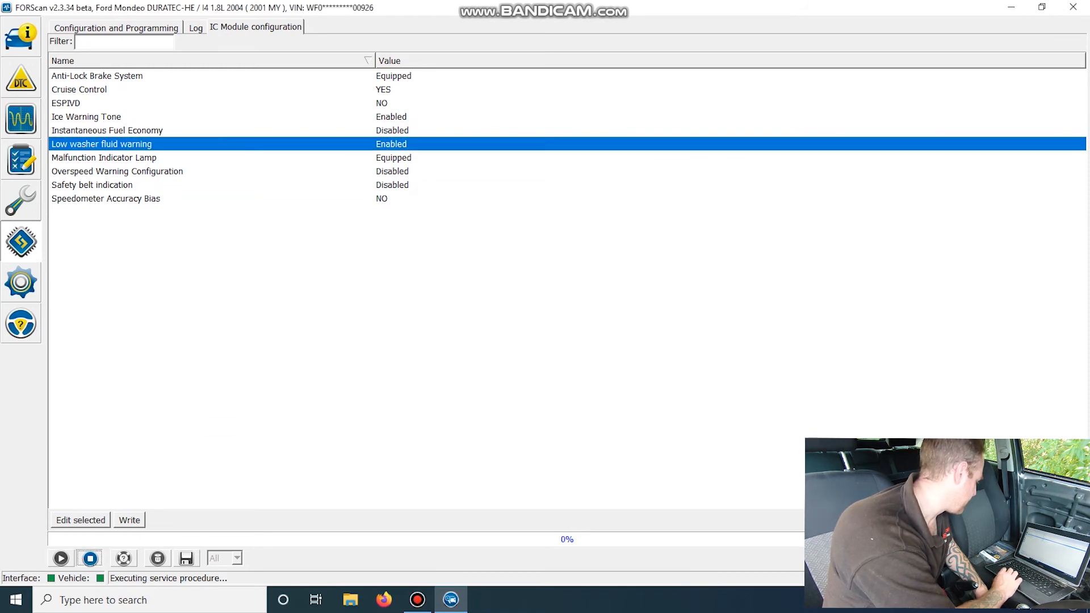
left_click(194, 27)
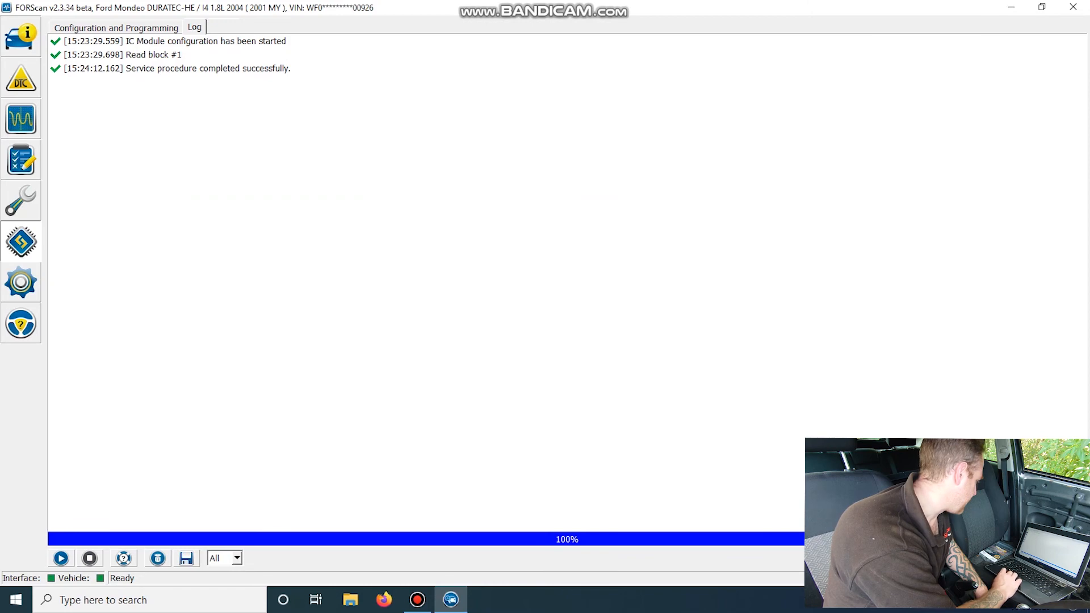
Run IC Module AS BUILT configuration and view block 60-01 values 4A18, 0000, FFC2
left_click(115, 27)
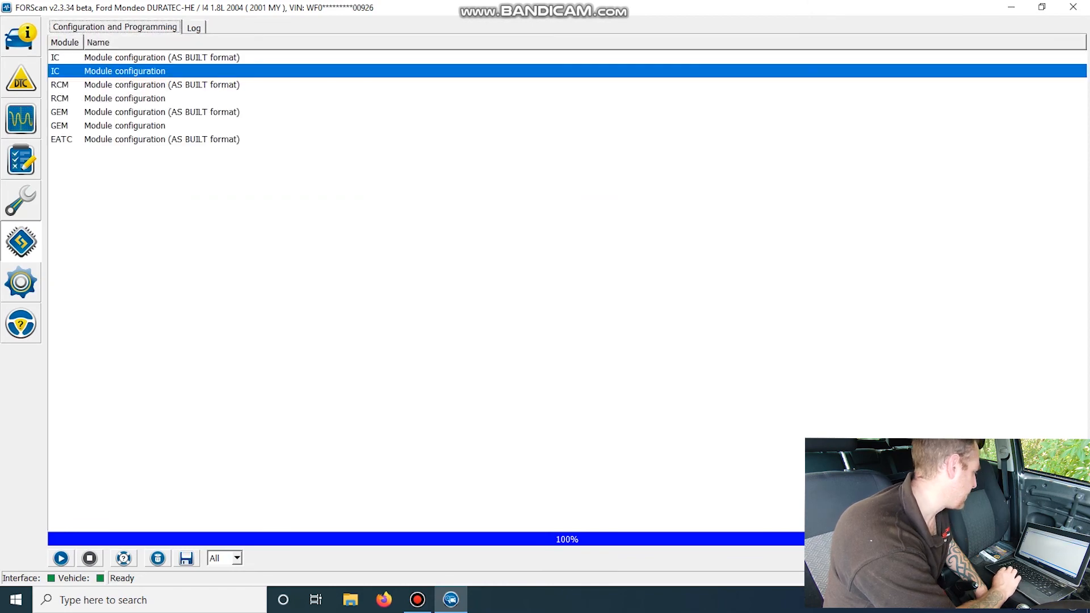
left_click(162, 57)
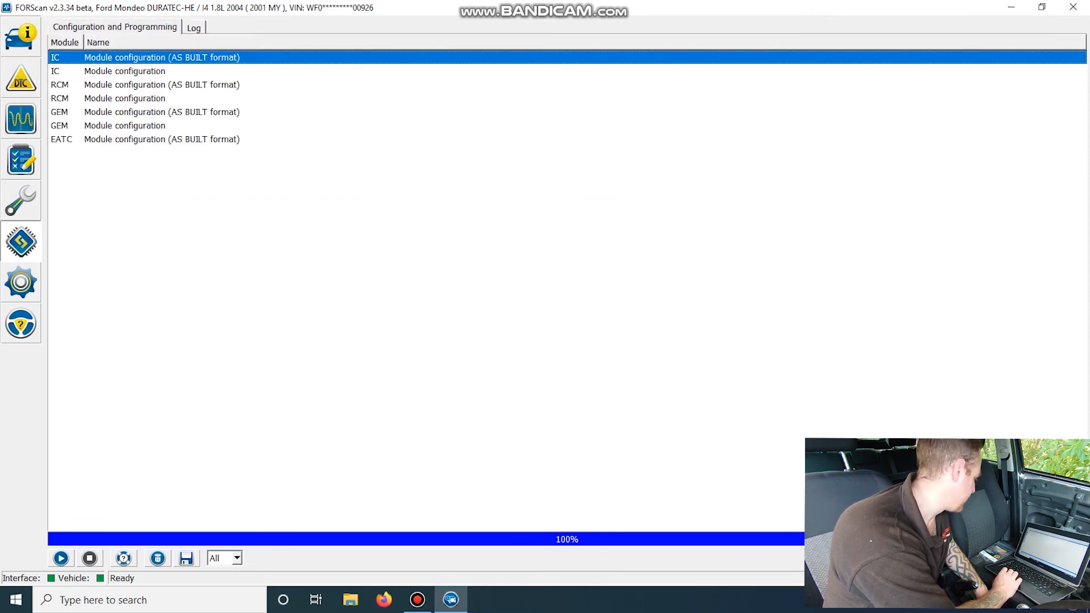
mouse_move(61, 558)
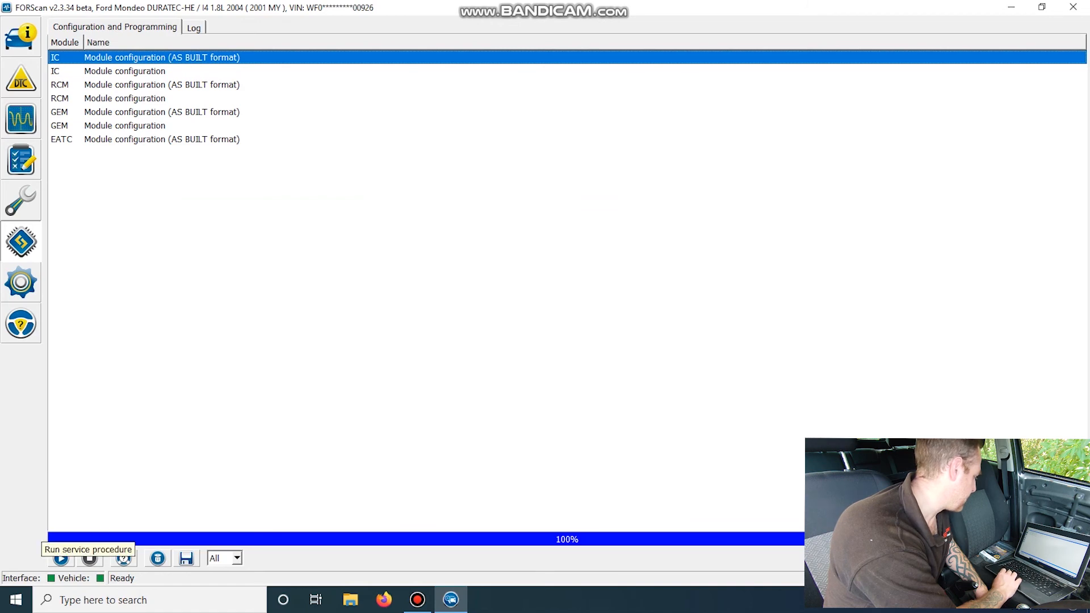
left_click(59, 557)
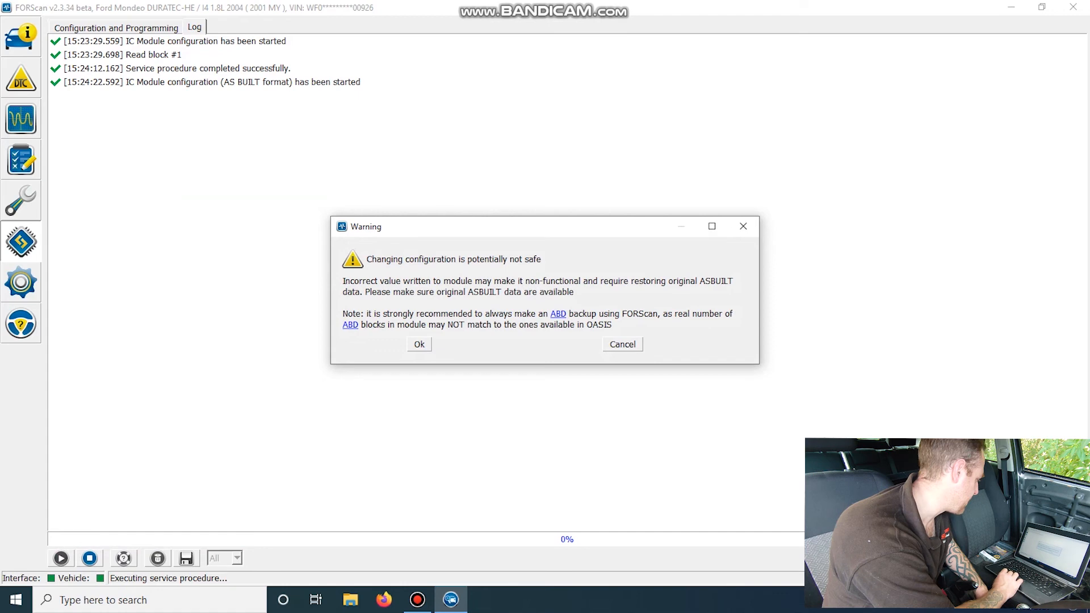
left_click(419, 344)
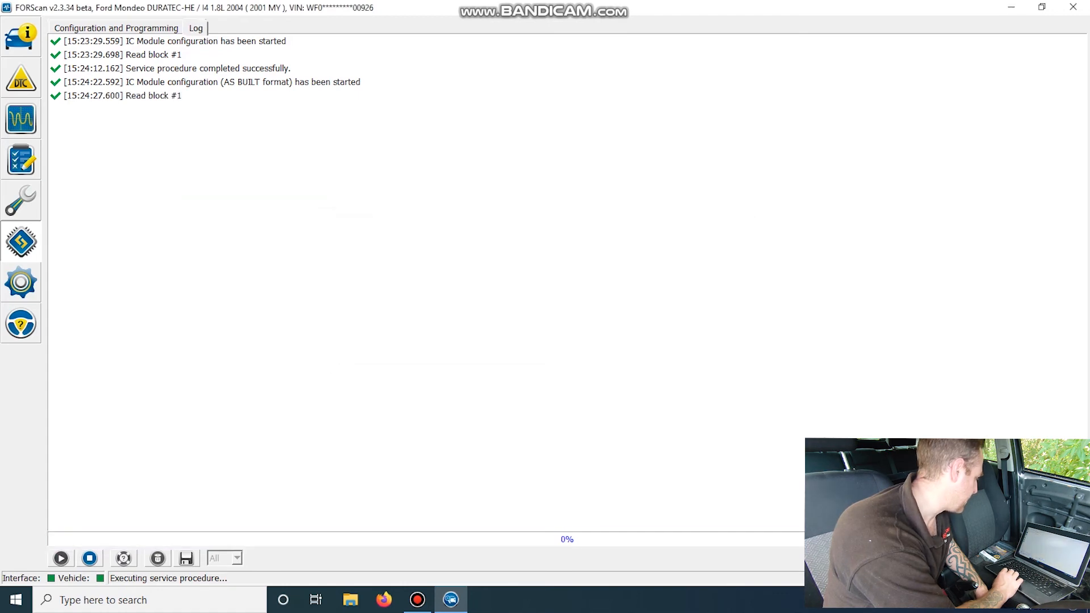
left_click(292, 27)
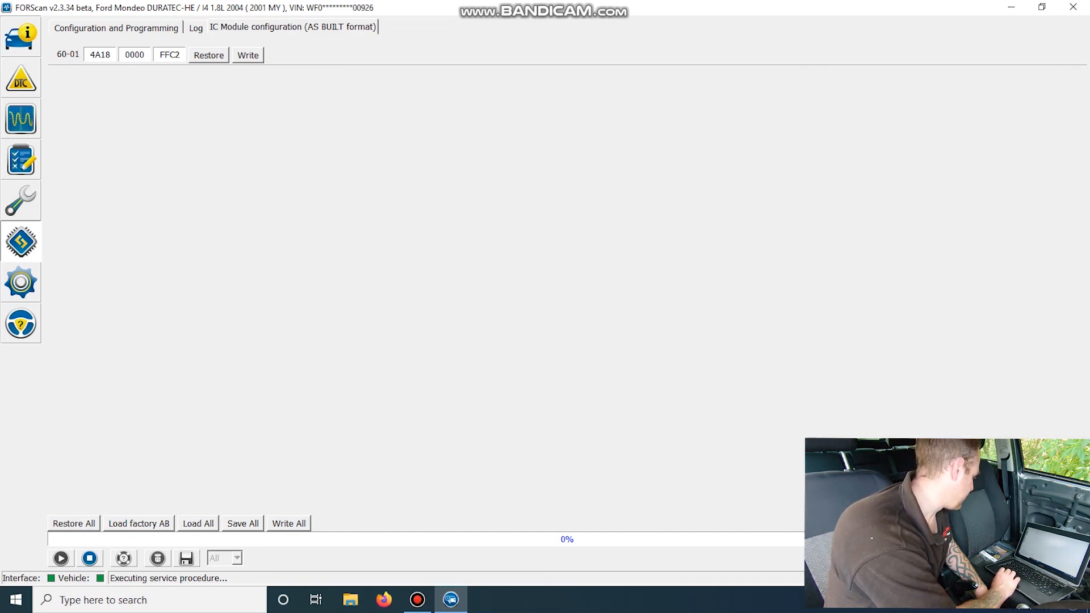
mouse_move(20, 282)
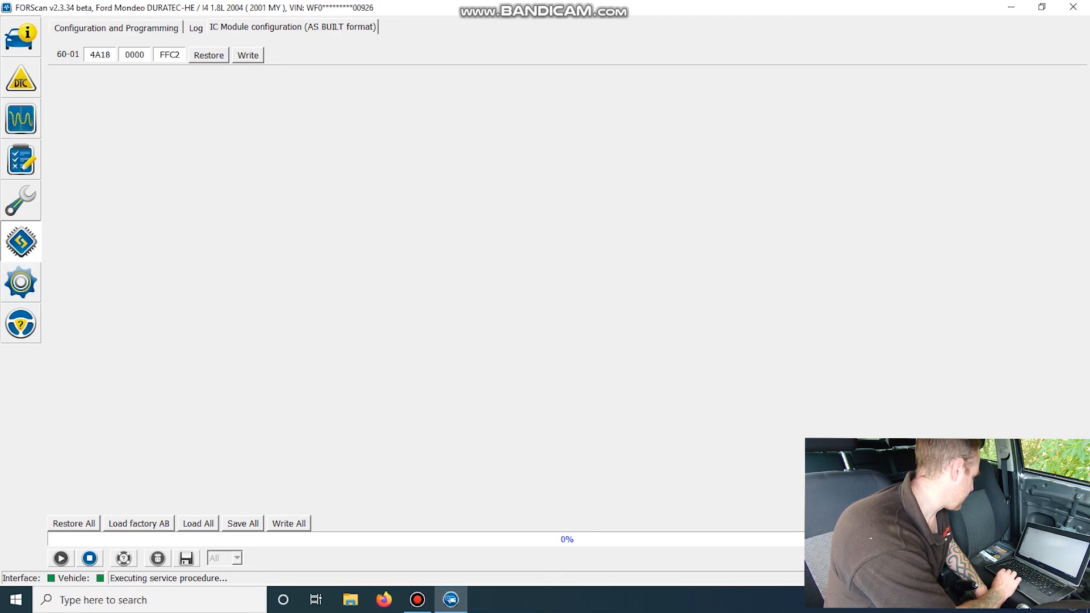
left_click(20, 282)
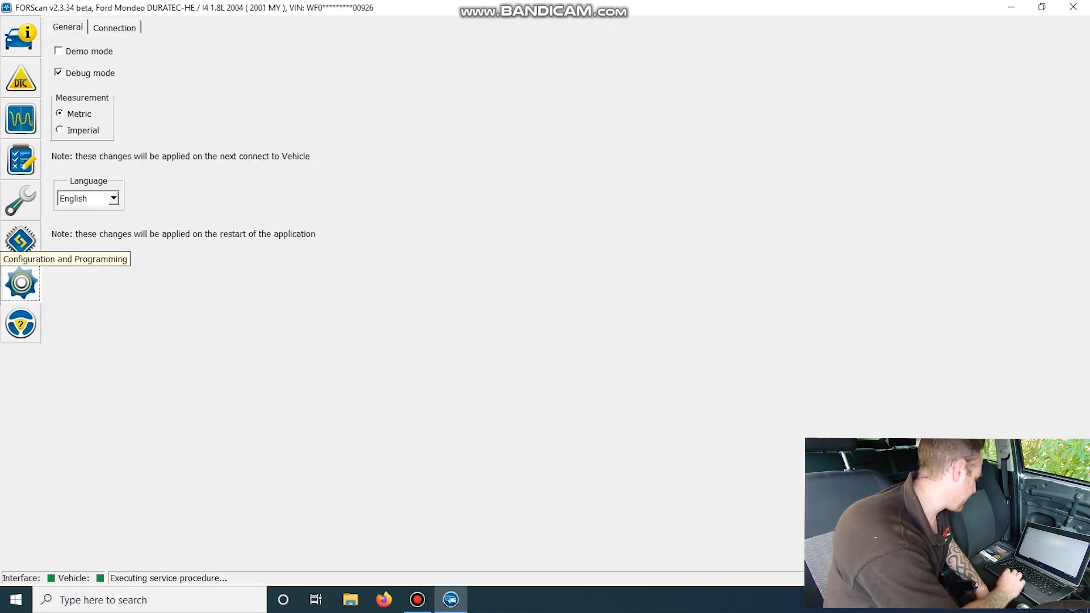
End the As Built session and show the list of on-demand module self-tests
left_click(21, 241)
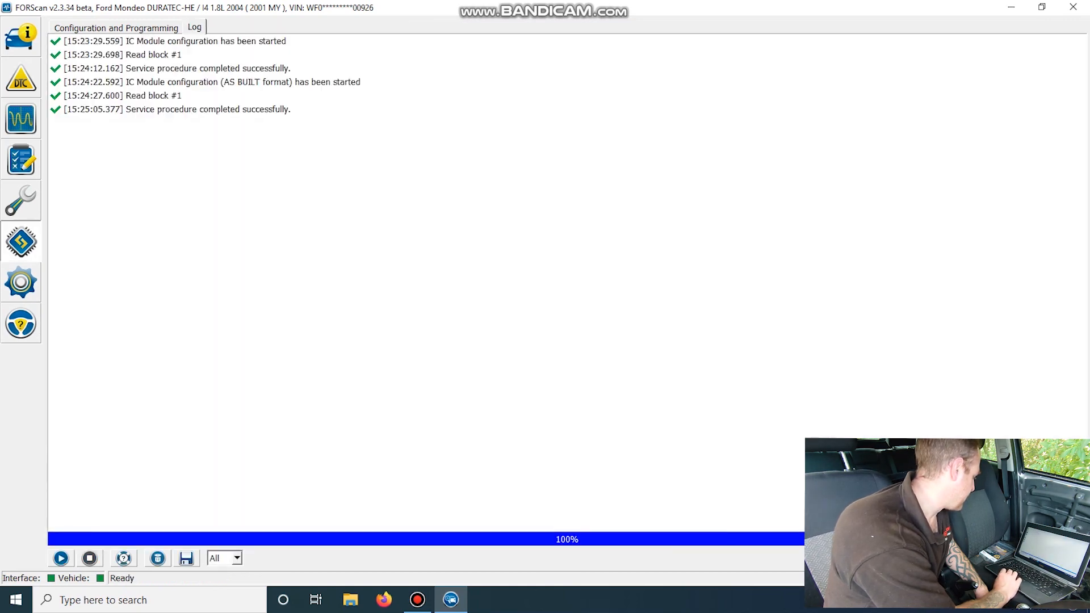
left_click(21, 160)
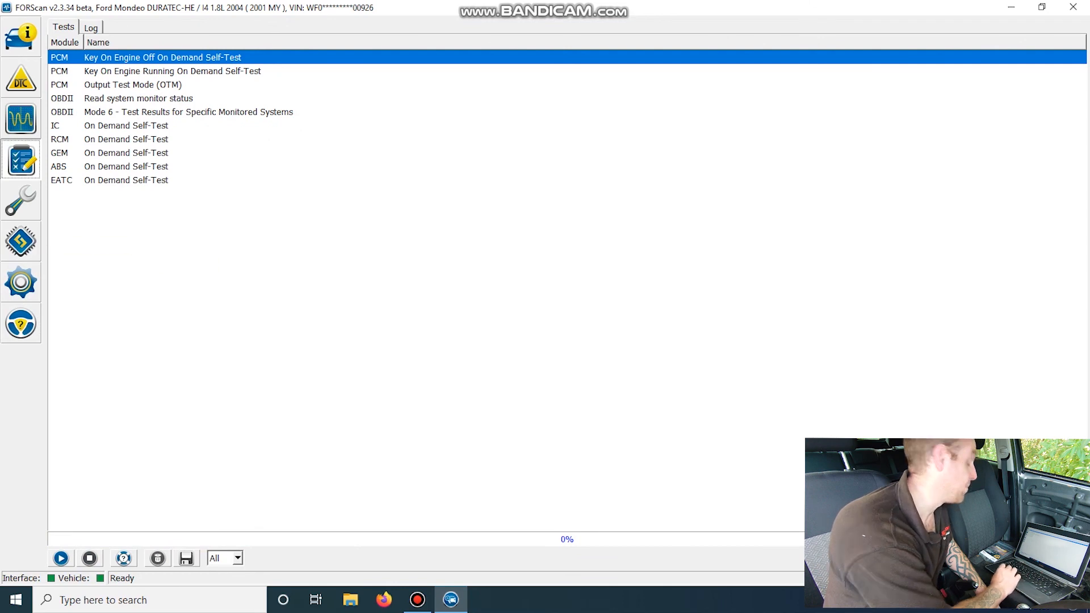
mouse_move(21, 199)
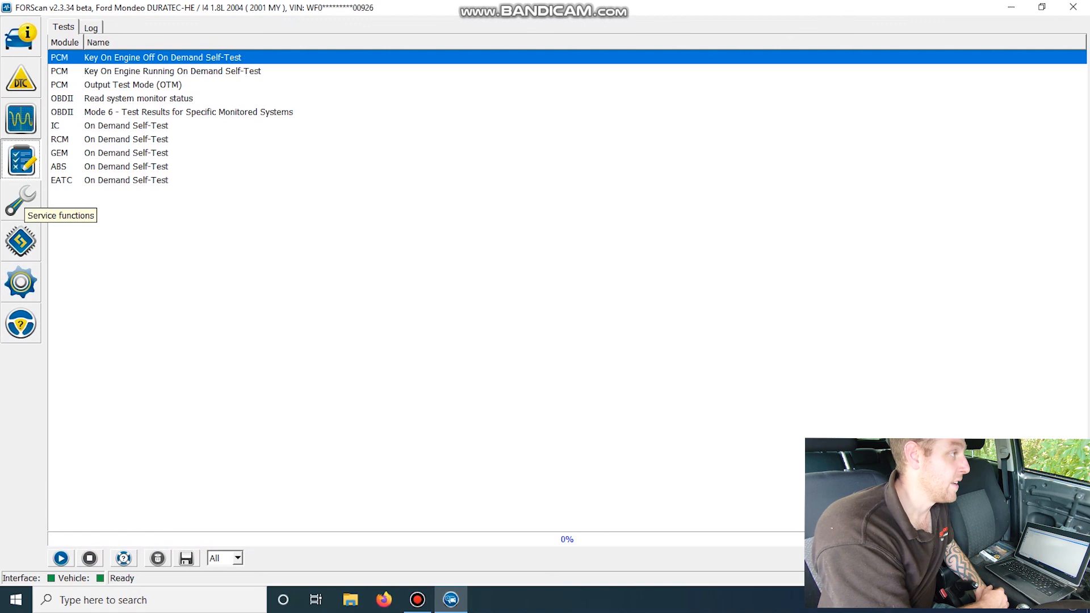